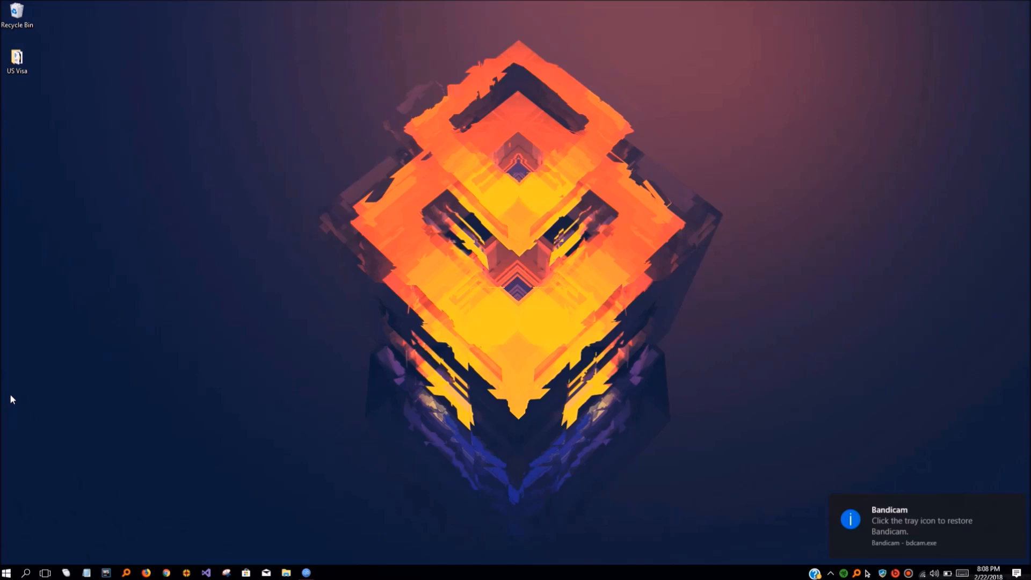
mouse_move(60, 398)
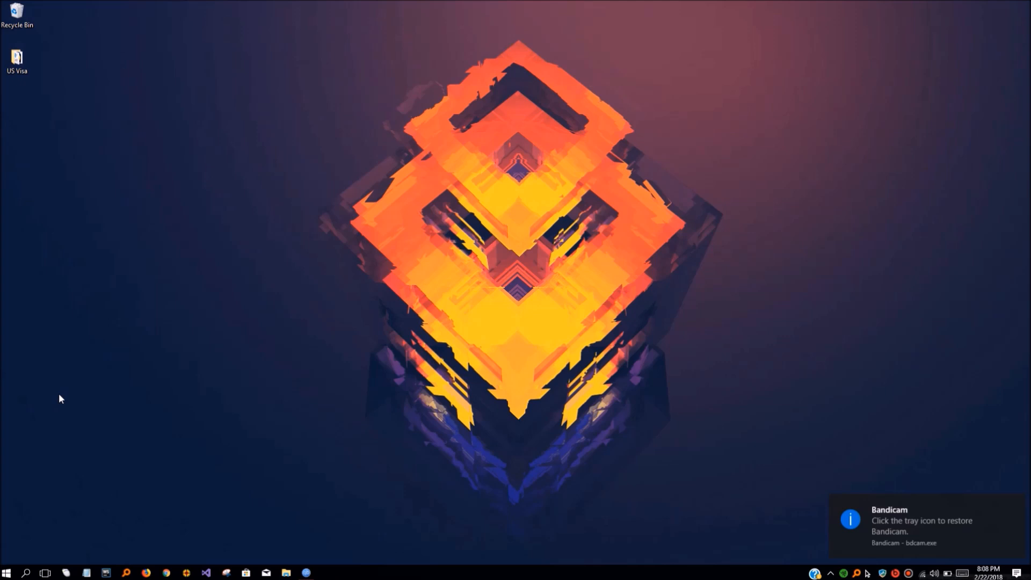
Step: Launch the phpMyAdmin home page from the XAMPP MySQL Admin button
click(6, 572)
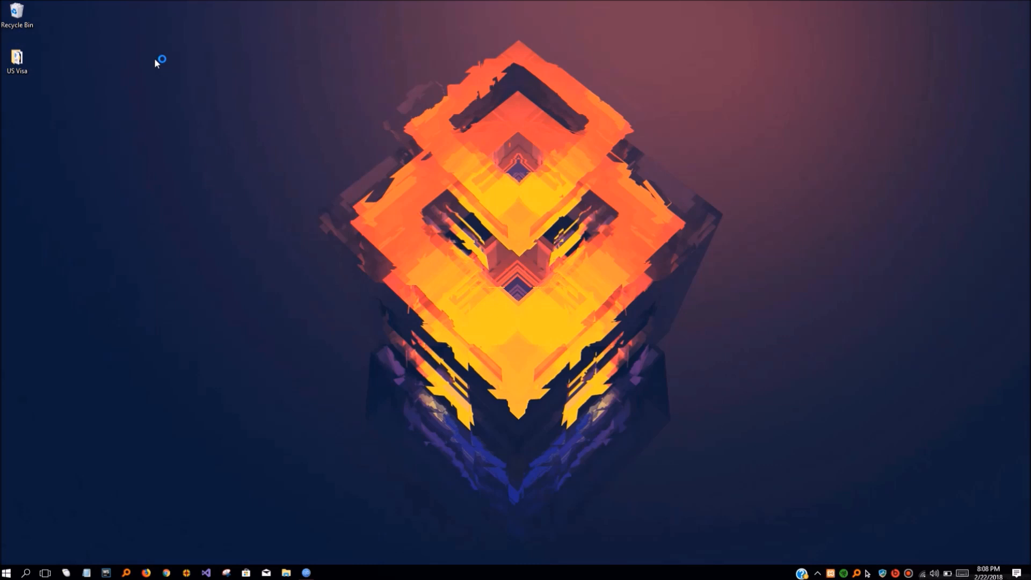
click(305, 572)
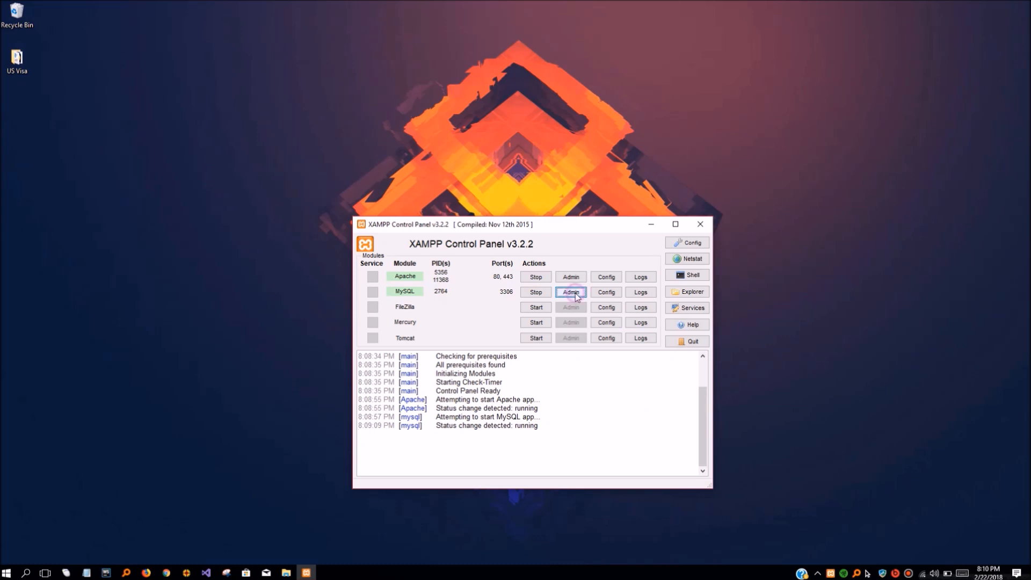
click(571, 291)
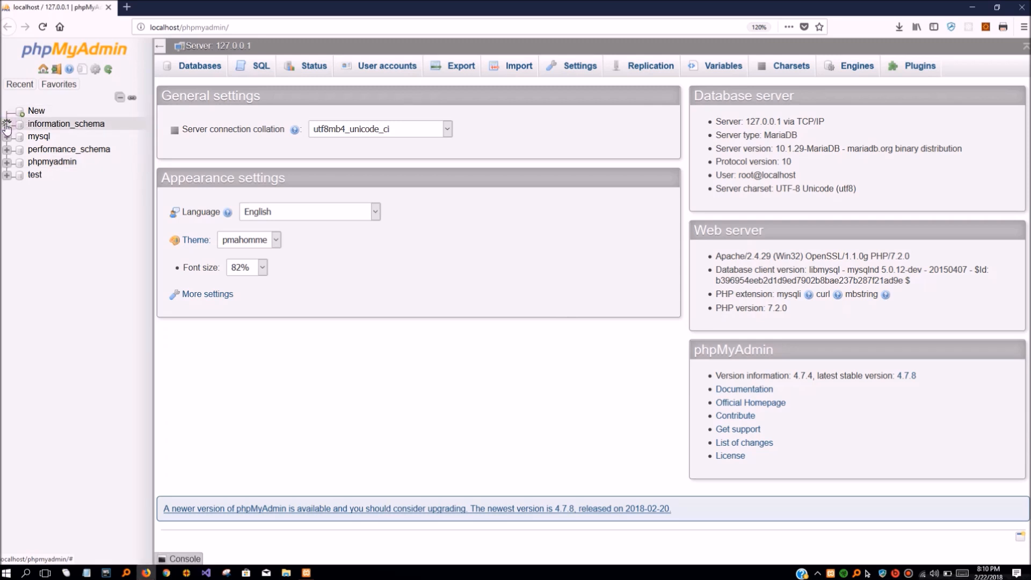
Step: Create a new empty database named finance_manager
click(7, 126)
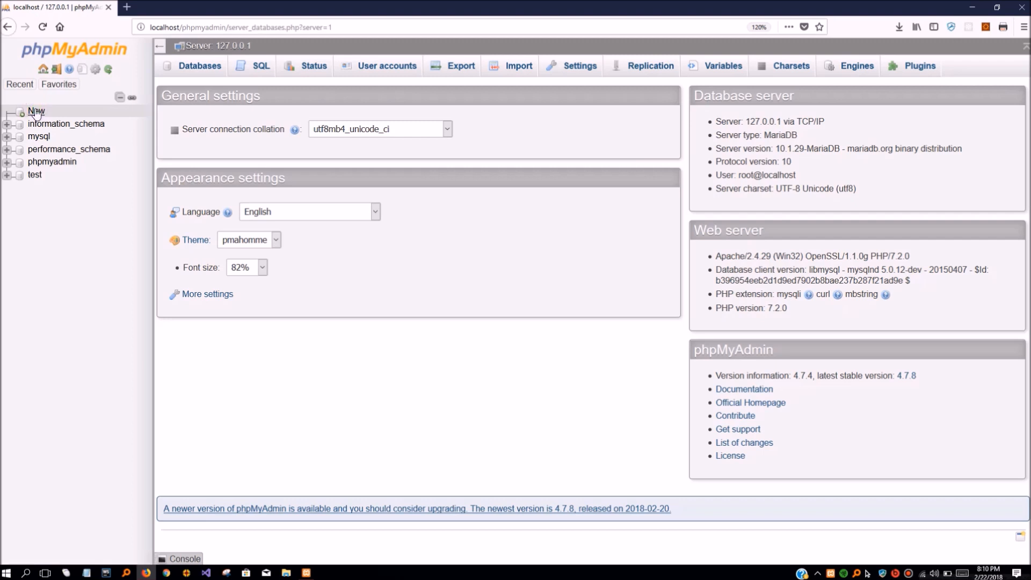
click(200, 65)
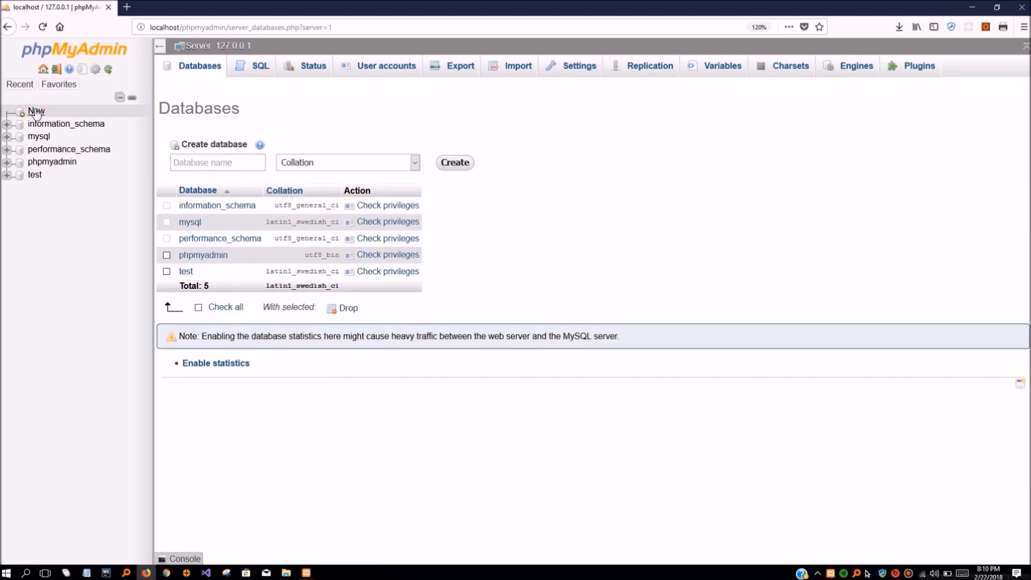
click(217, 162)
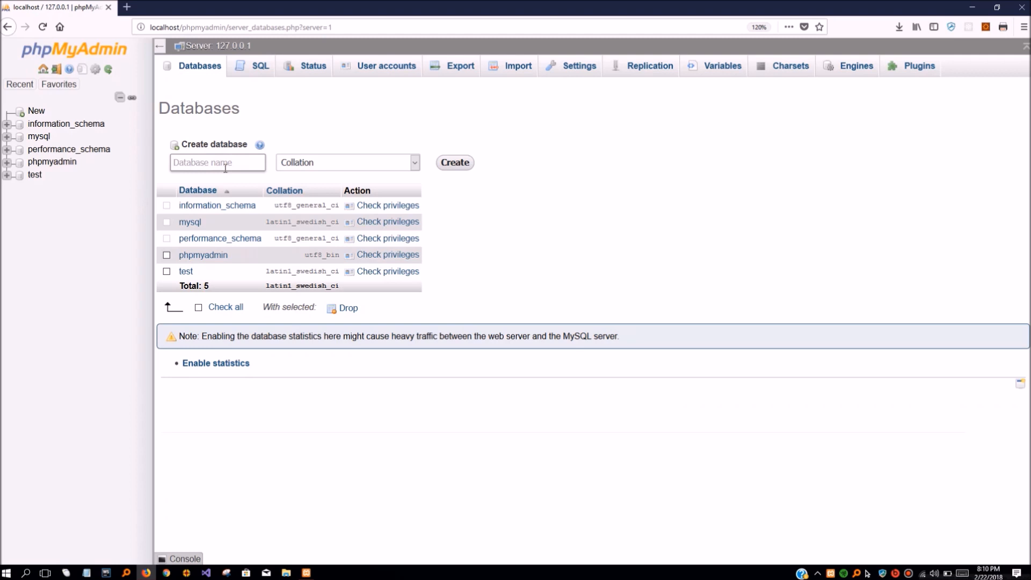
text(finace_manager)
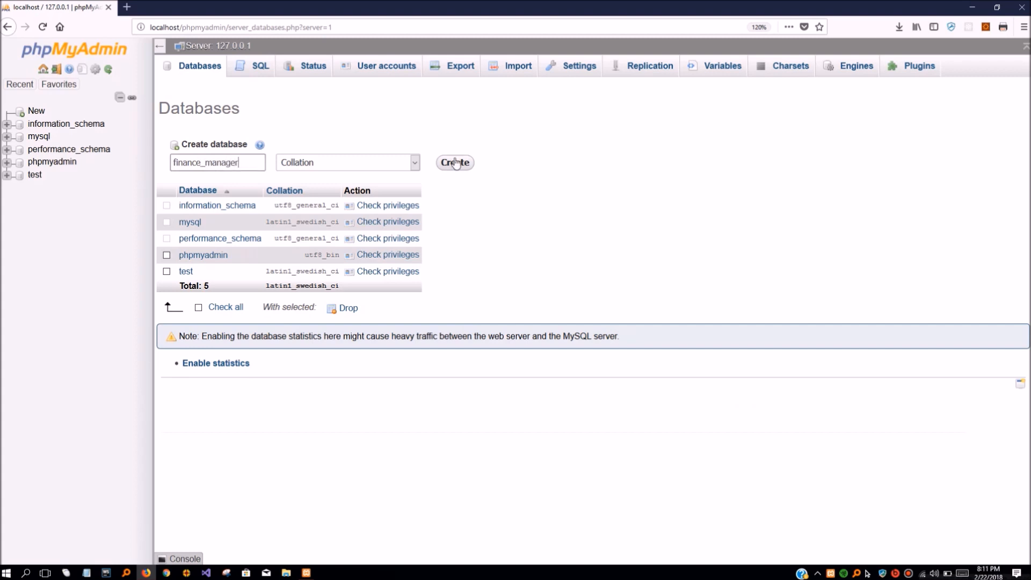
click(454, 162)
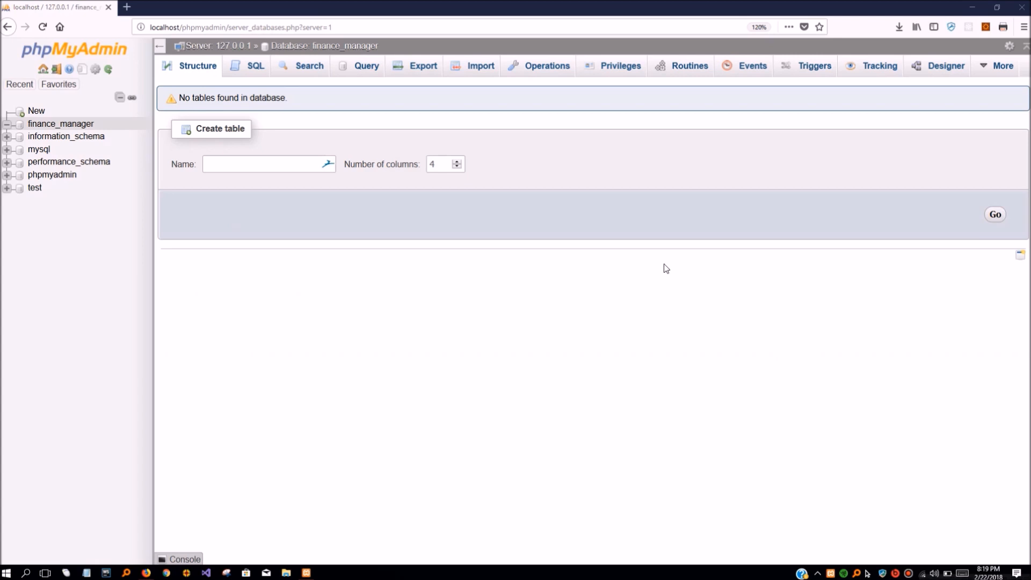
mouse_move(241, 192)
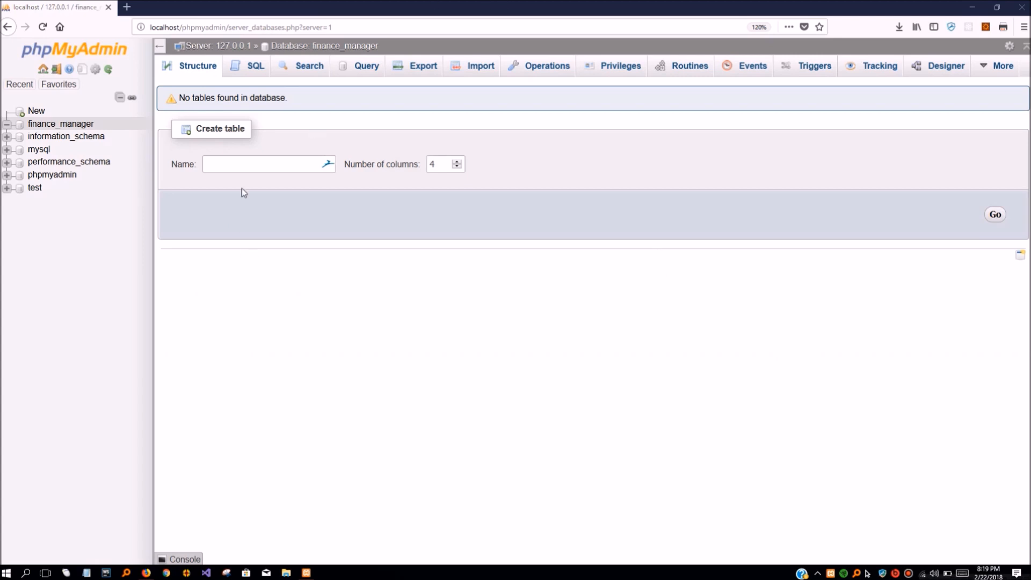
Step: Start a new table named categories with 4 columns in finance_manager
text(lo)
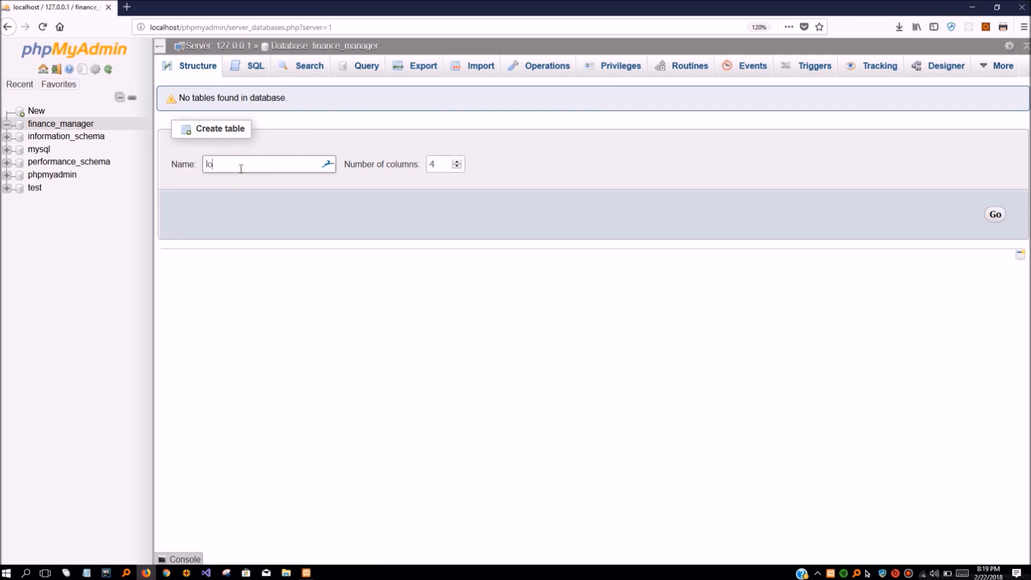
key(BackSpace)
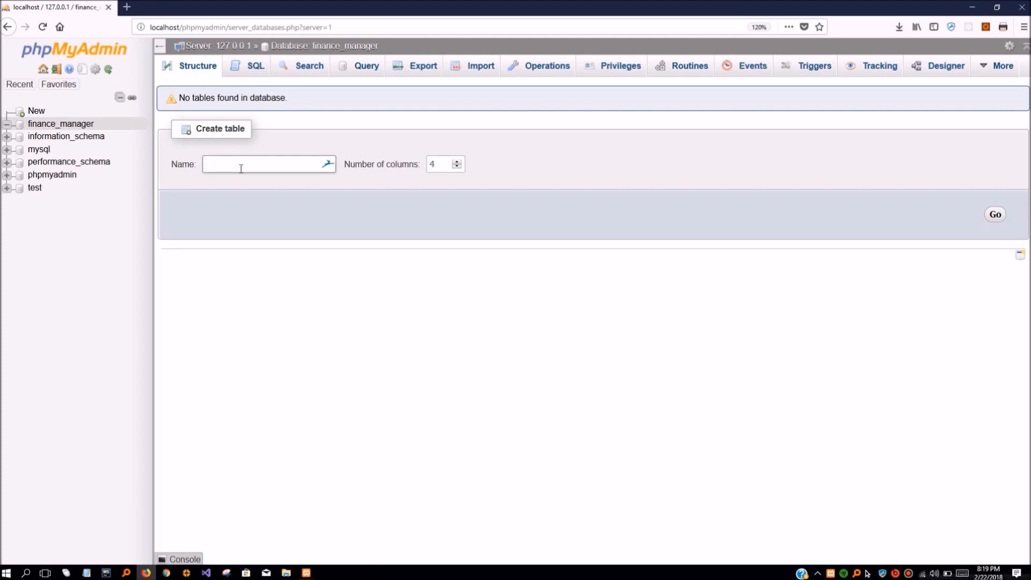
text(ca)
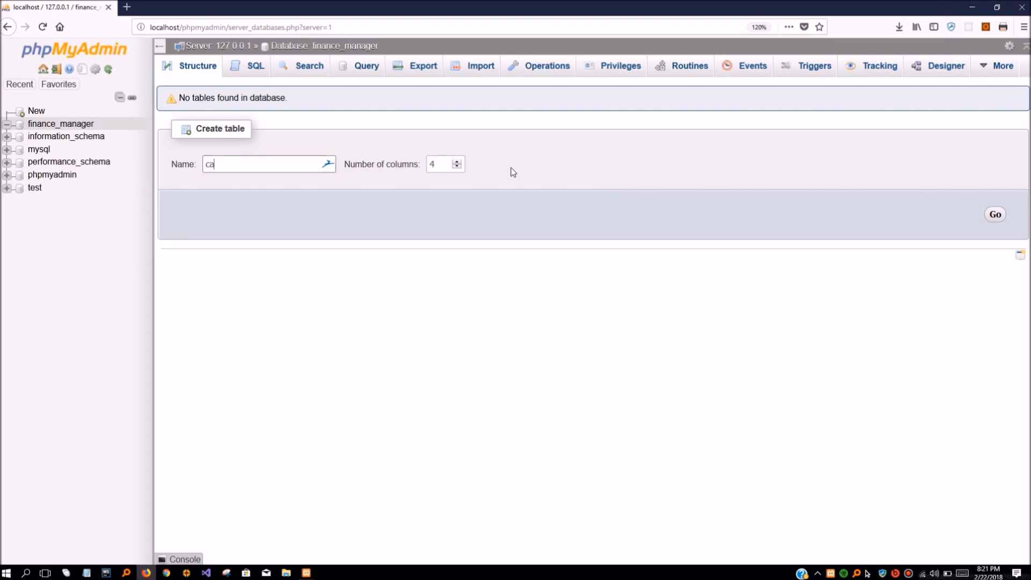
text(tego)
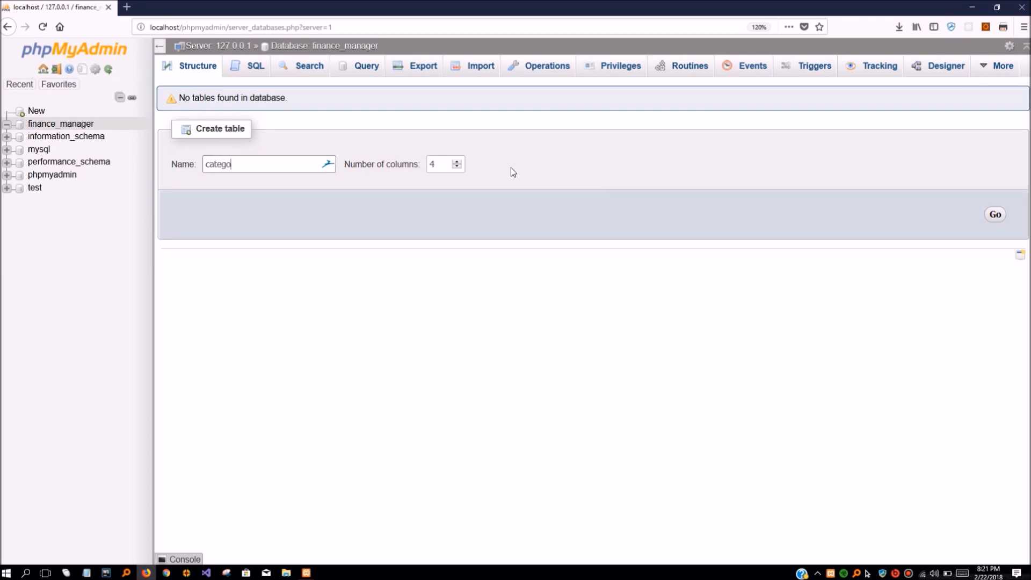
text(tblT)
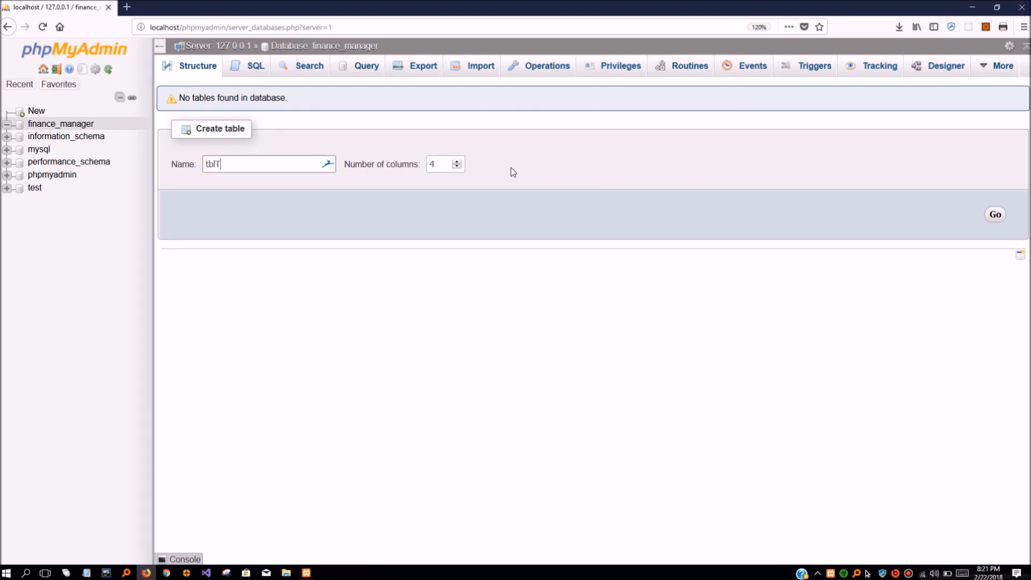
text(ct)
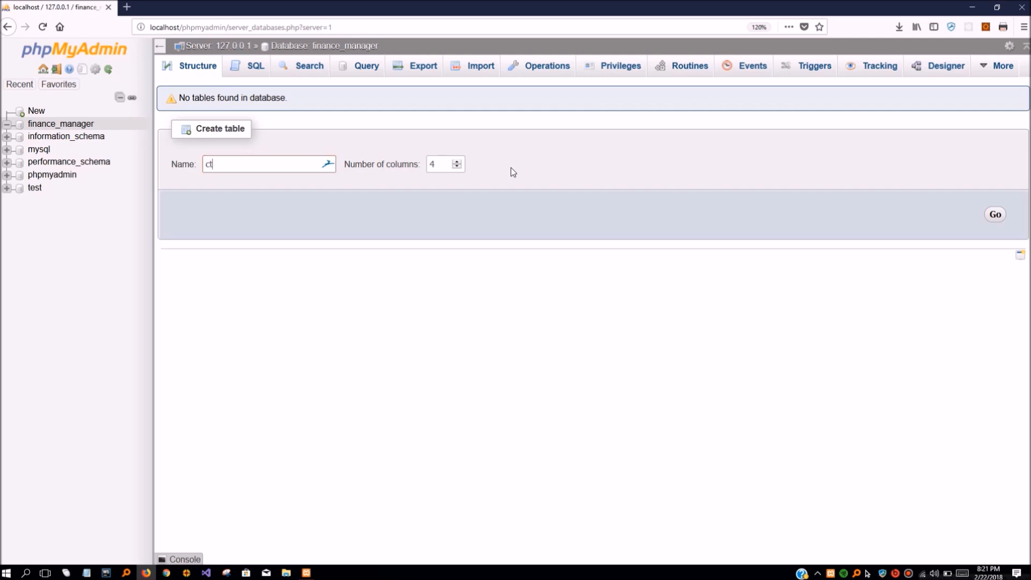
text(ategories)
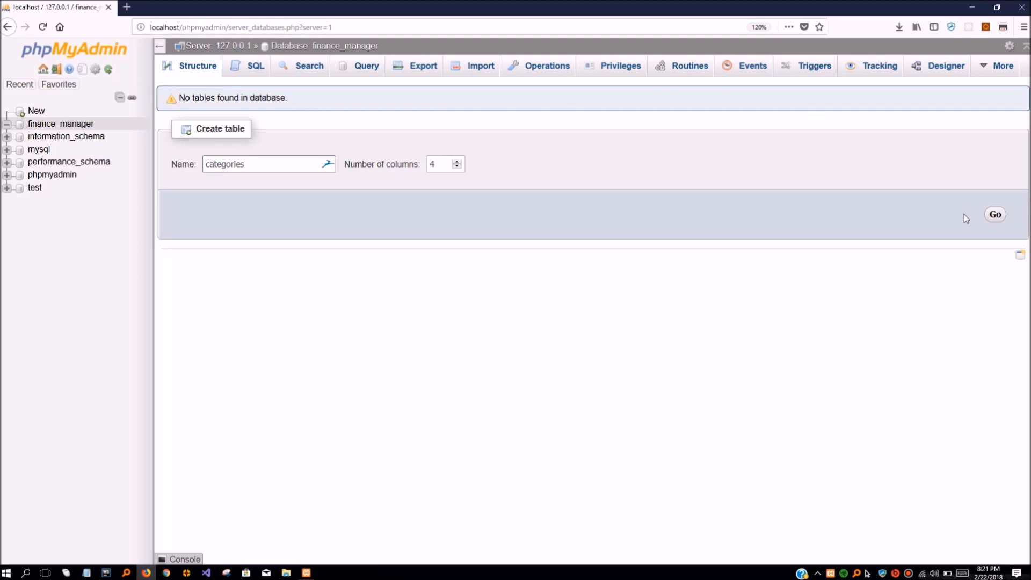
click(994, 214)
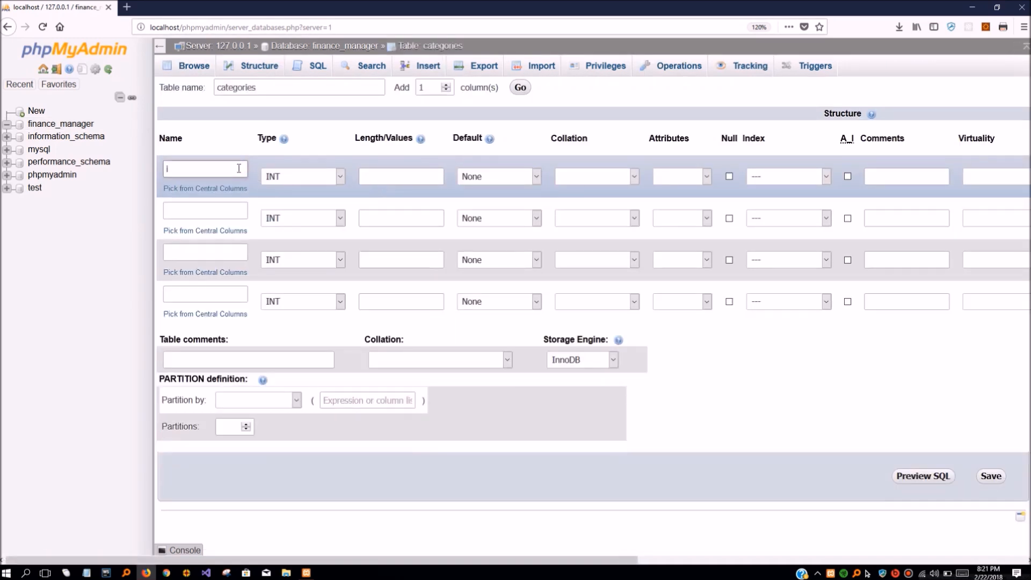
Step: Define columns id, name as TEXT, and description for the categories table
text(d)
click(205, 211)
text(name)
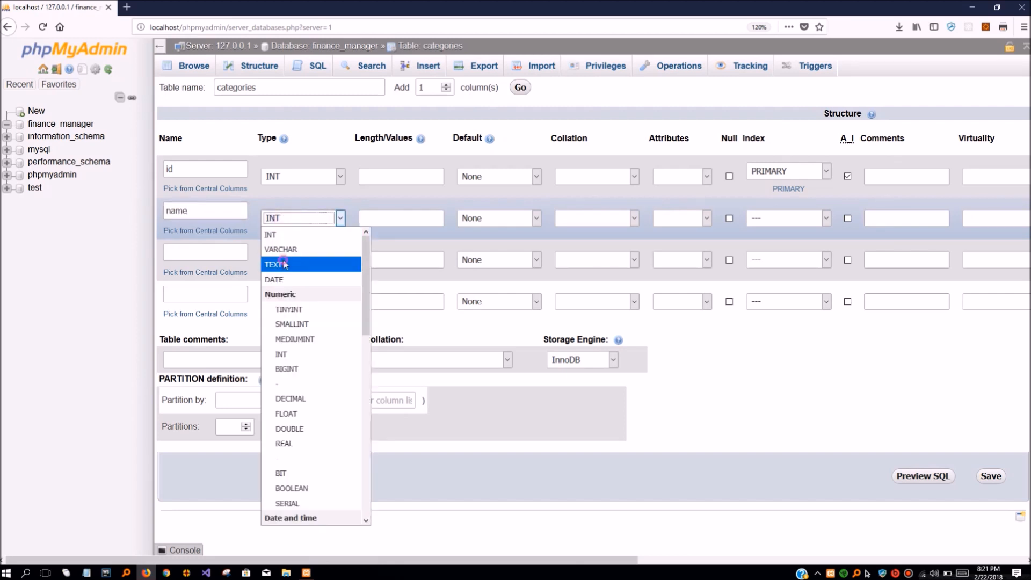
click(277, 264)
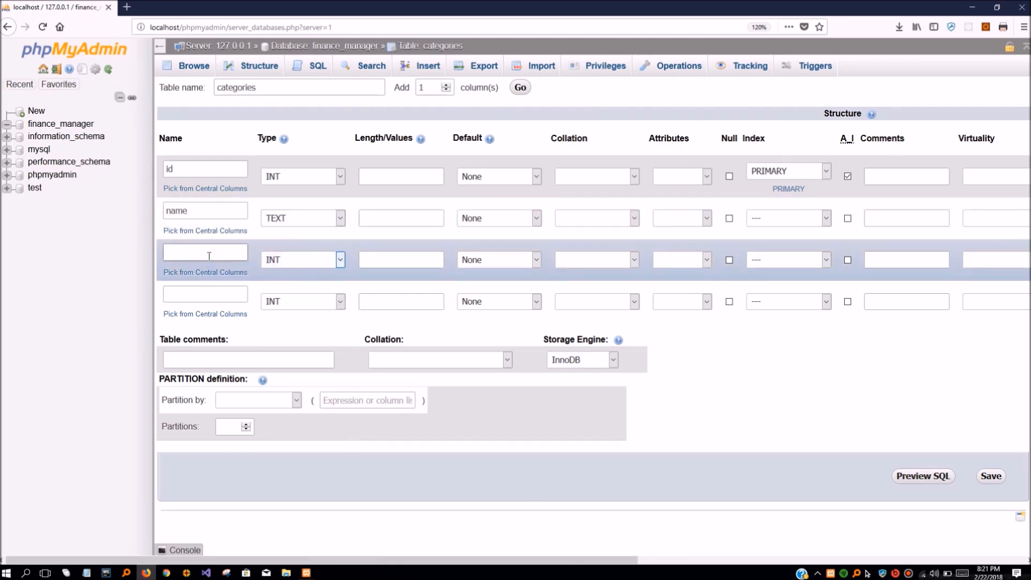
text(des)
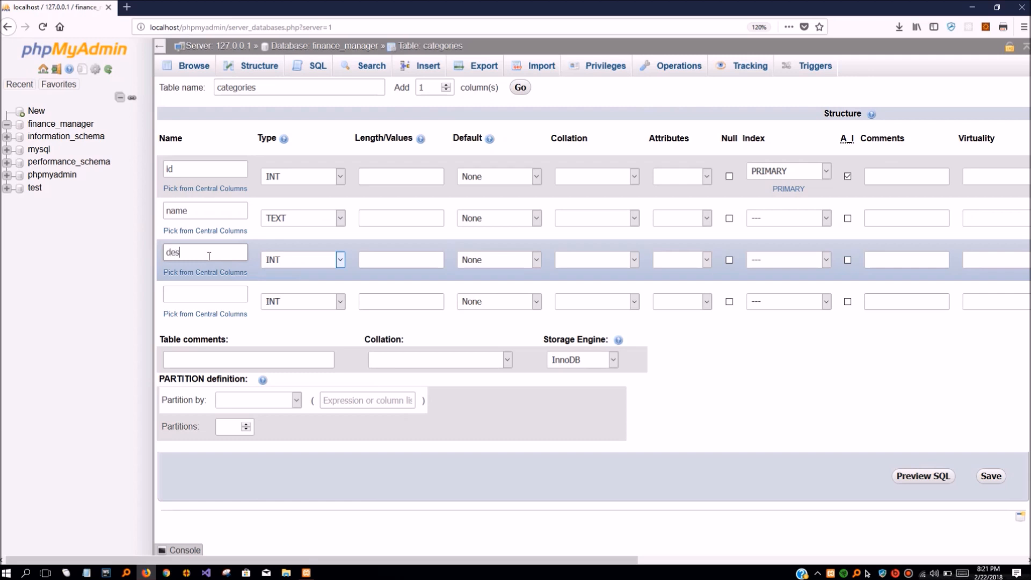
text(cripton)
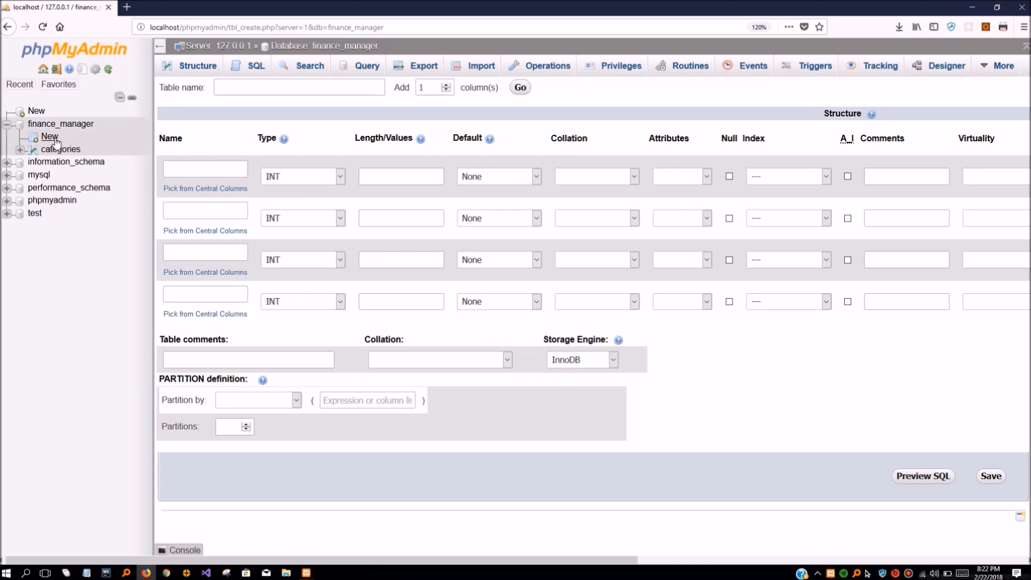
Step: Name the new table accounts and its first column id
click(204, 169)
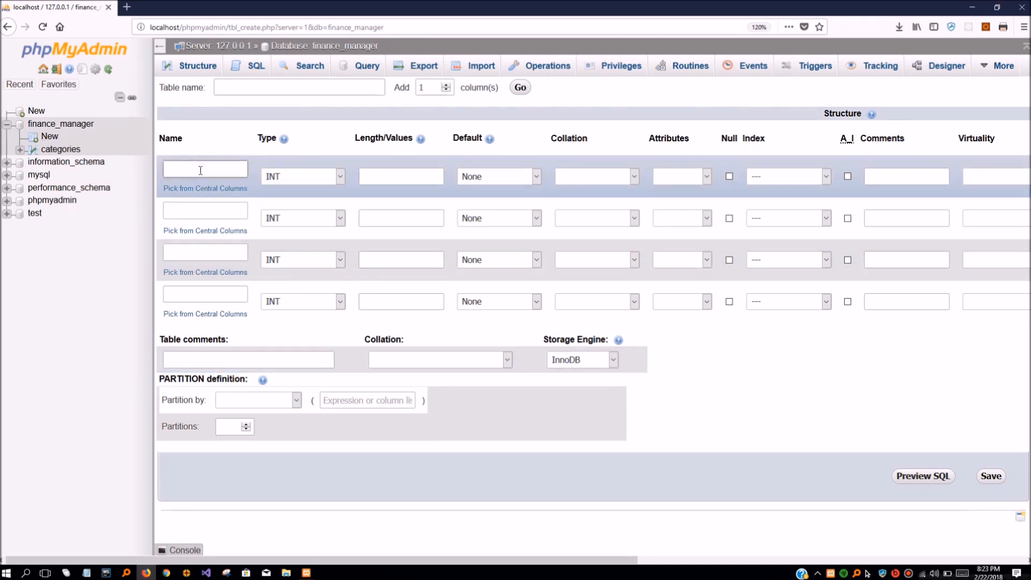
text(accounts)
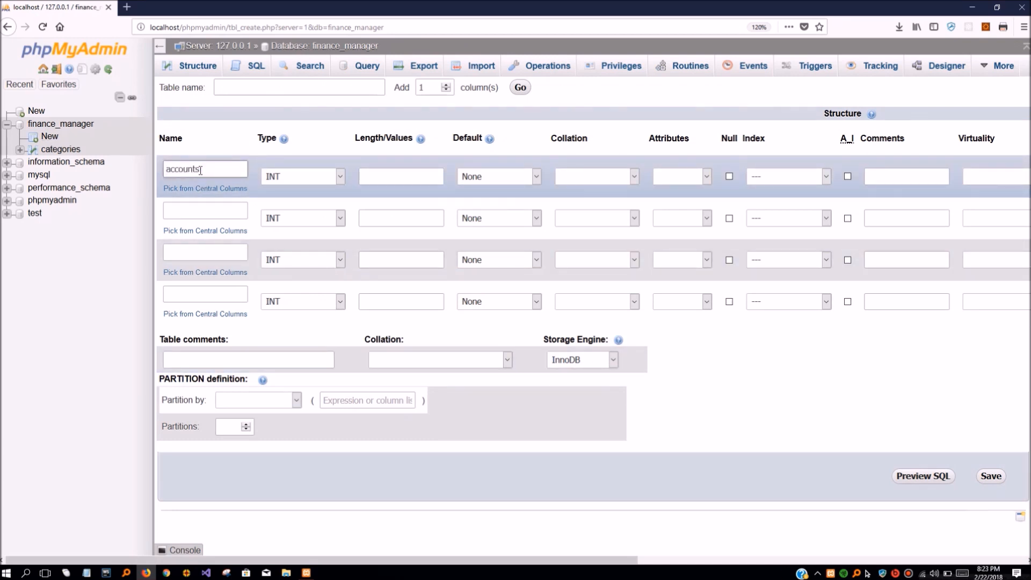
text(accounts)
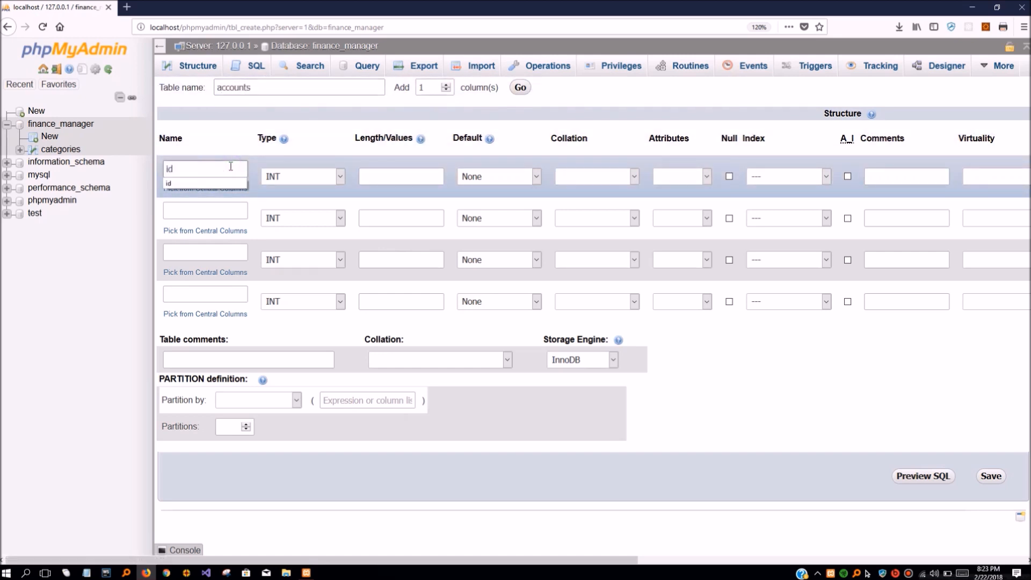
click(786, 175)
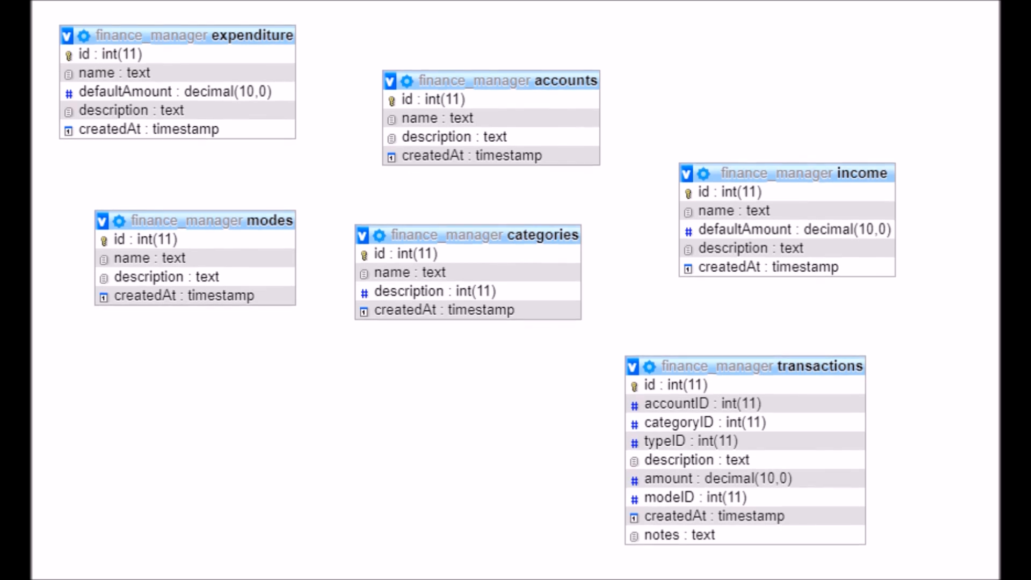
Step: Scroll the Designer canvas to view all six finance_manager tables
scroll(down, 3)
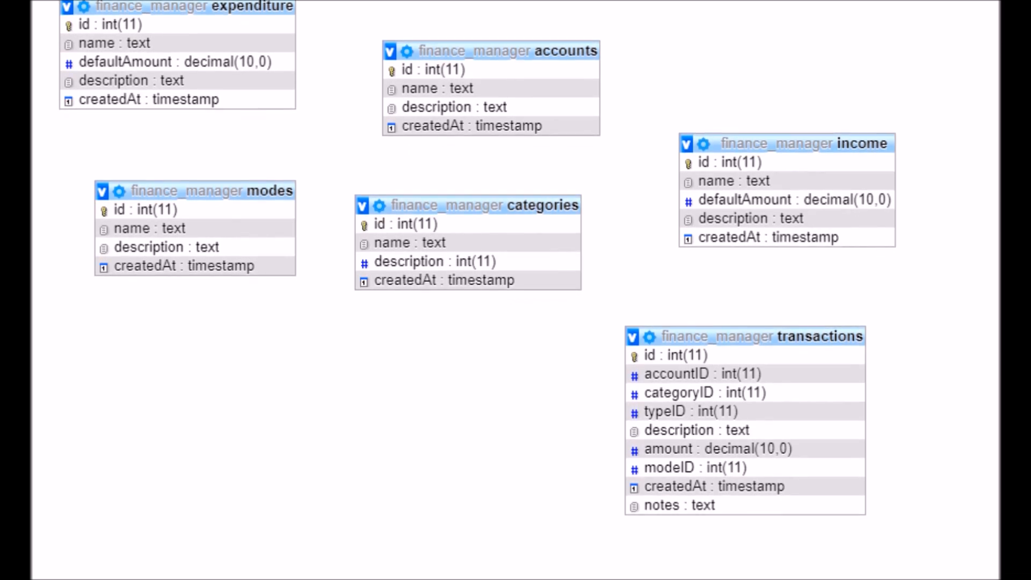
scroll(down, 3)
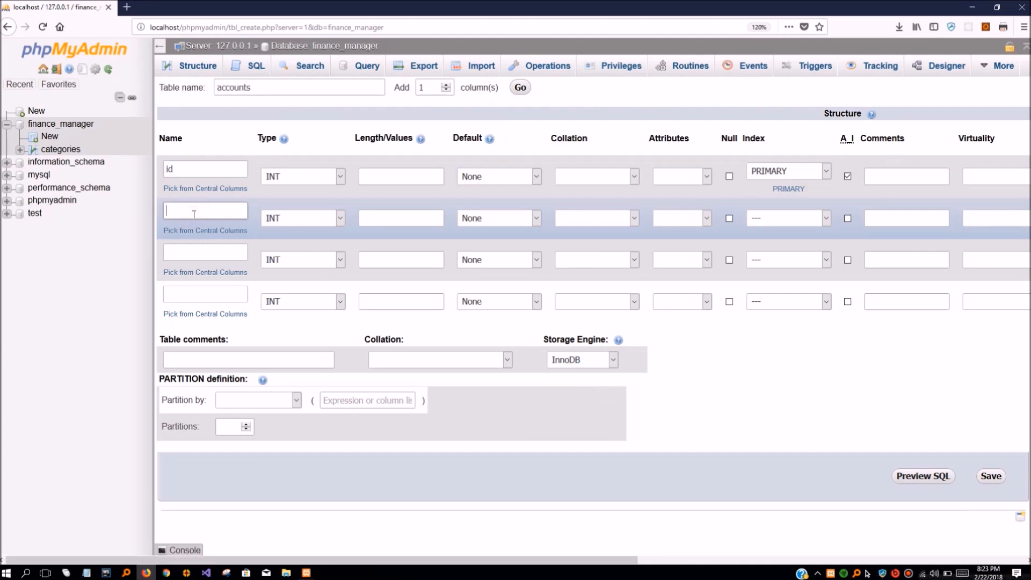
Step: Set the accounts table's name and description columns to TEXT type
text(nm)
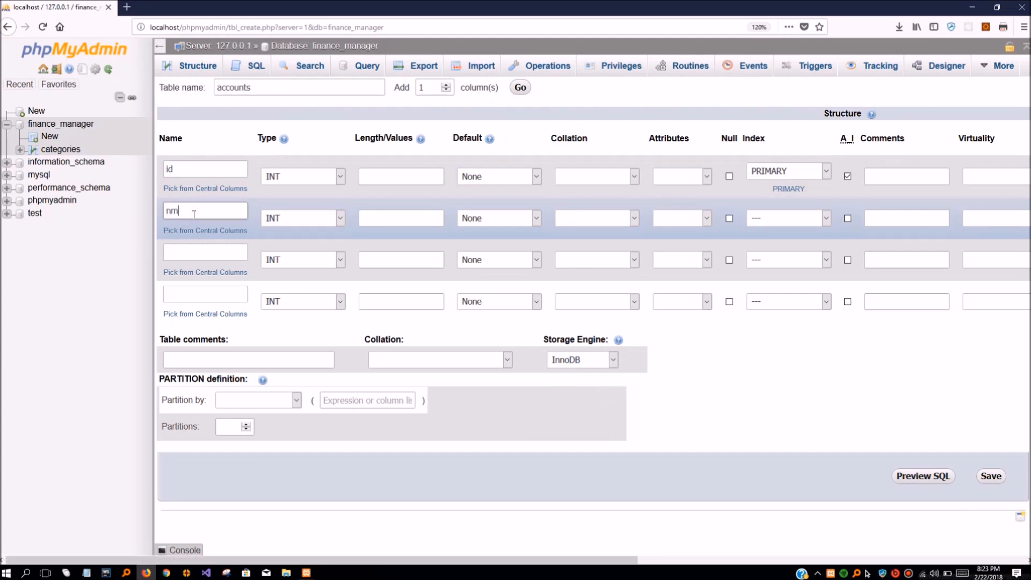
click(302, 218)
text(description)
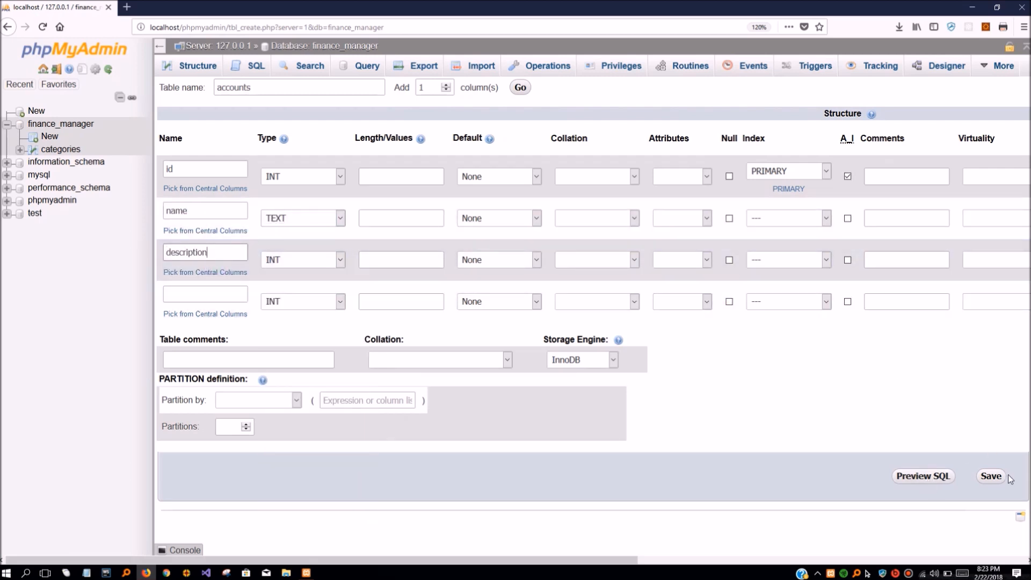
click(300, 259)
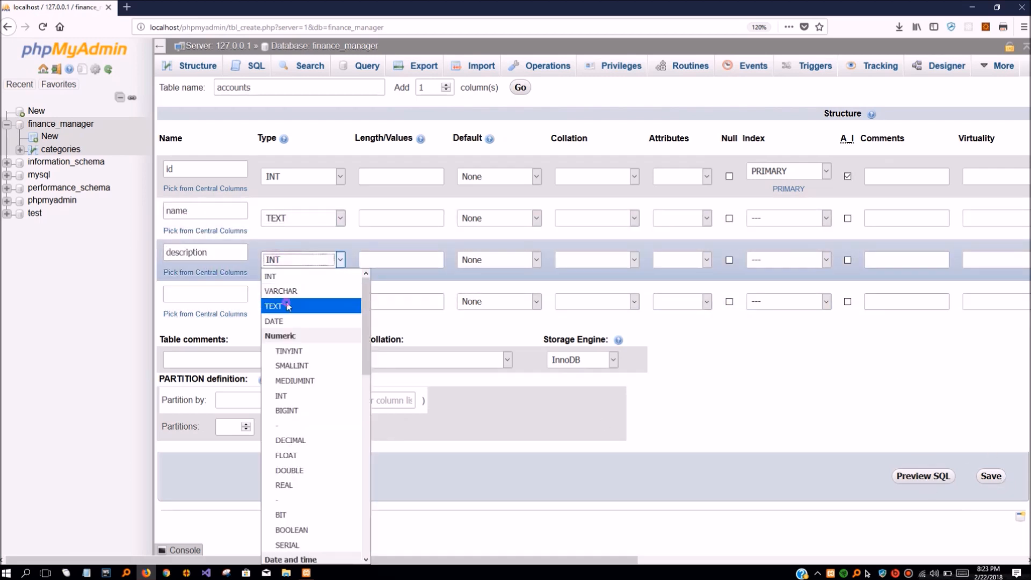
click(276, 306)
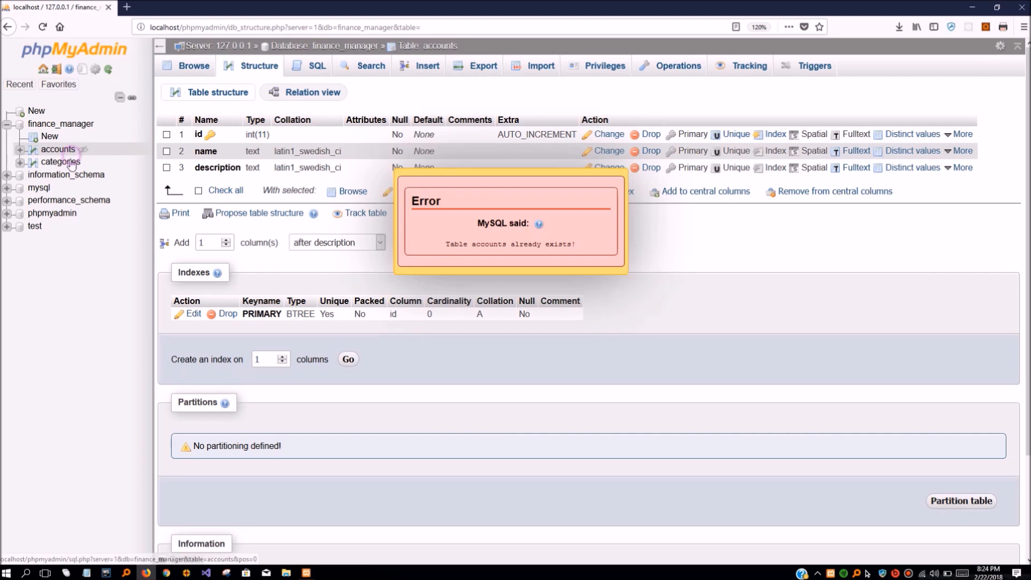
Step: View the Structure of the accounts and categories tables in turn
click(60, 163)
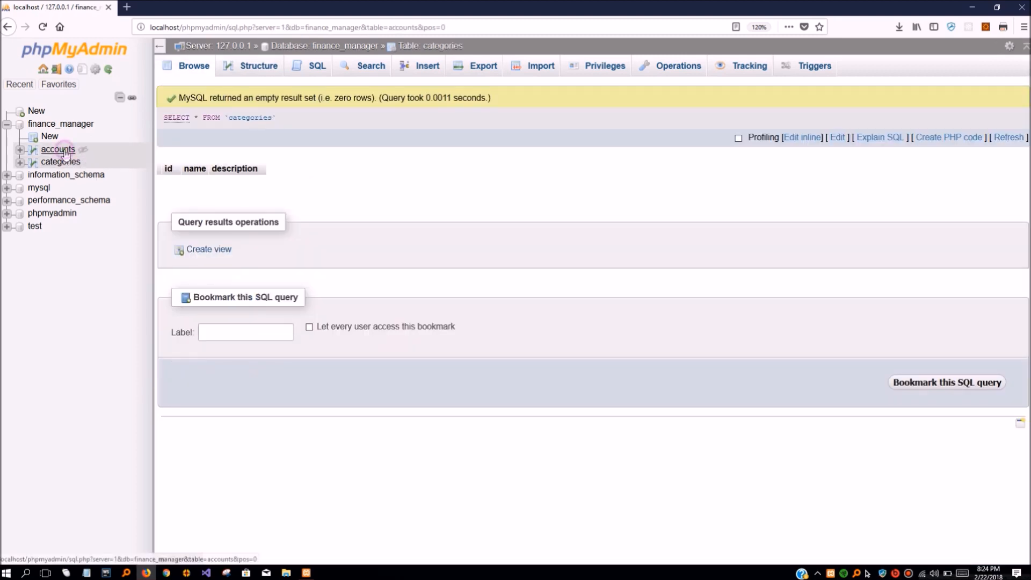
click(58, 149)
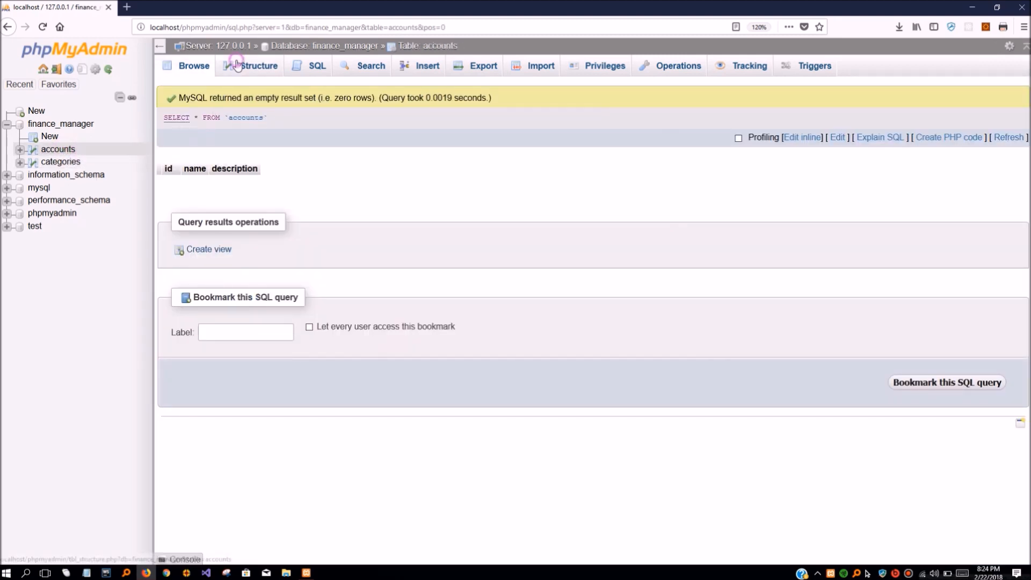
click(257, 65)
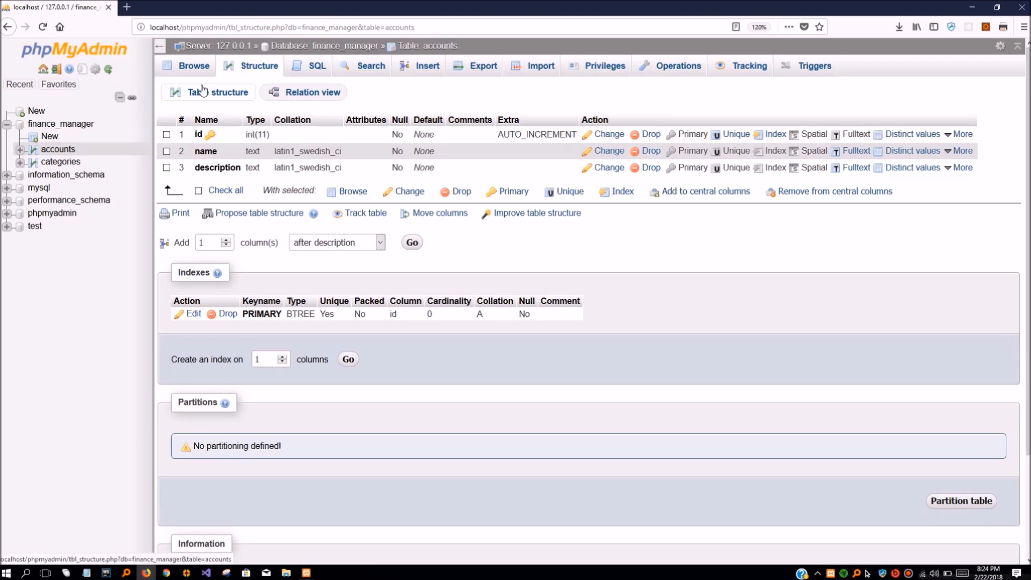
click(60, 163)
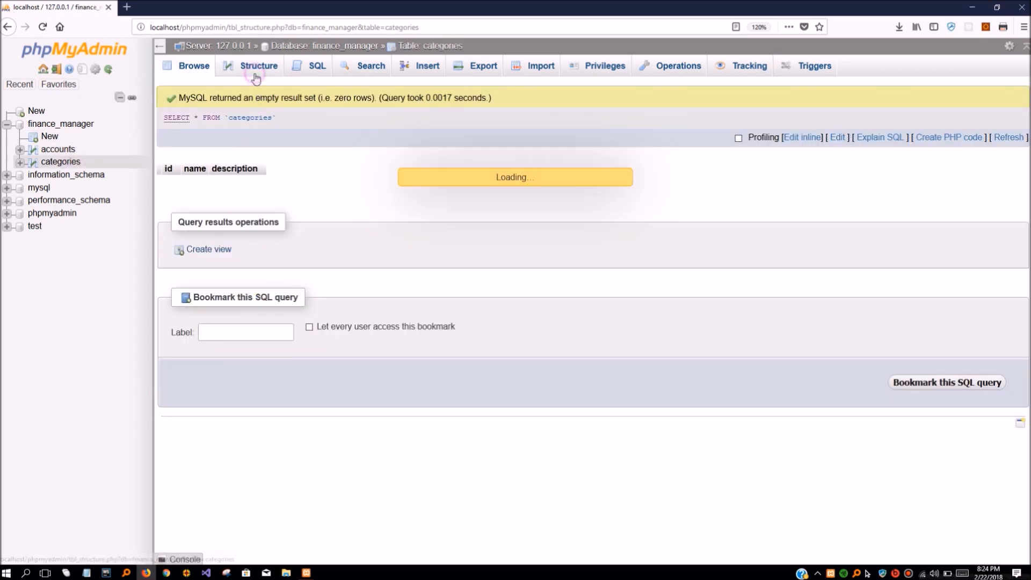
click(258, 65)
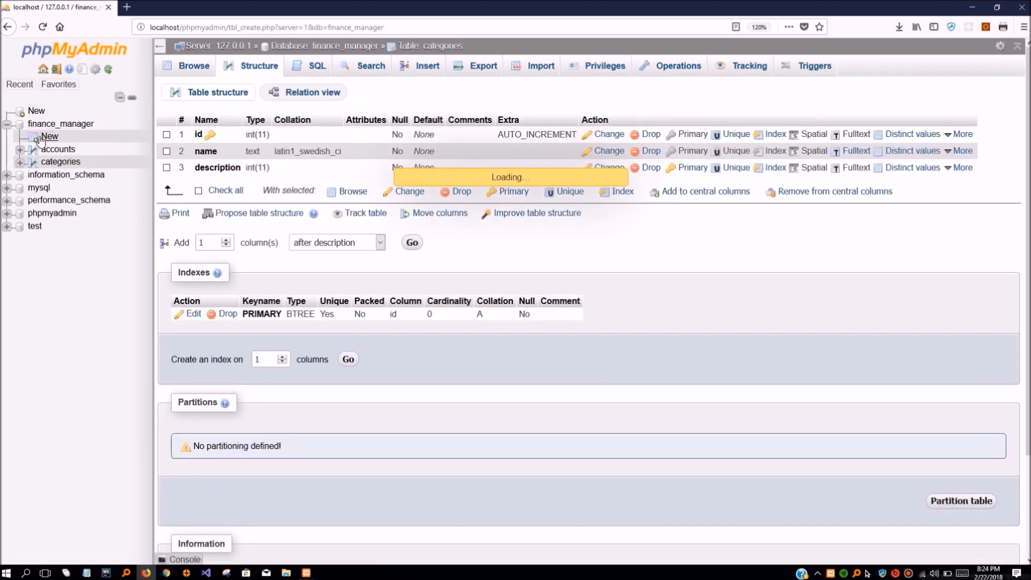
Step: Start an income table with columns id, name and defaultAmount
click(51, 137)
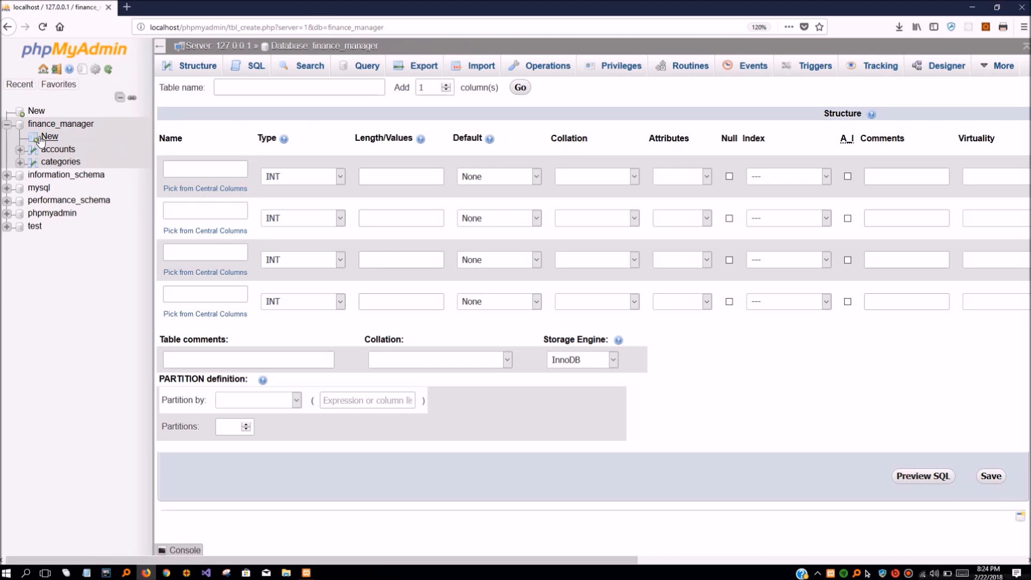
click(299, 87)
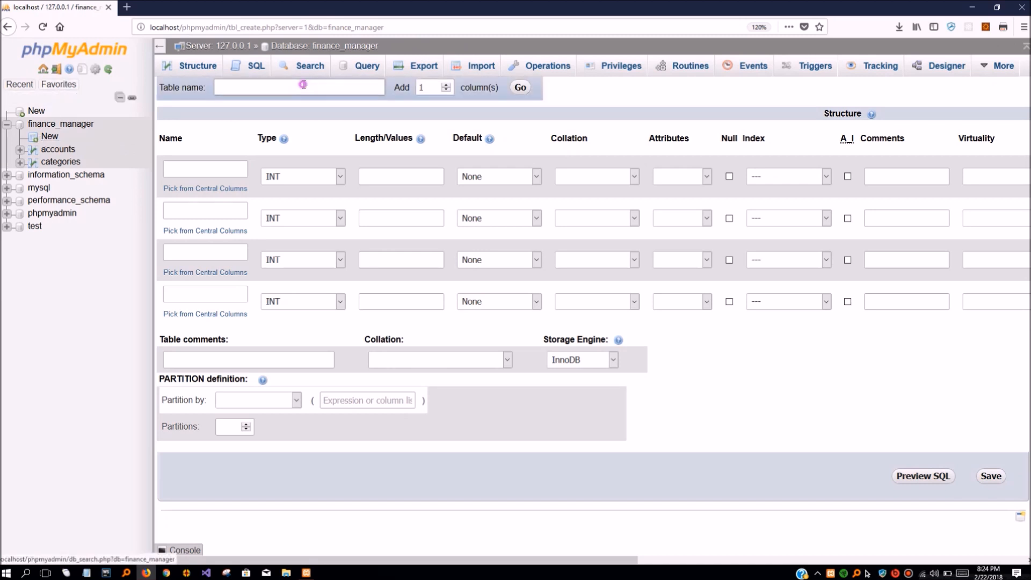
text(Icome)
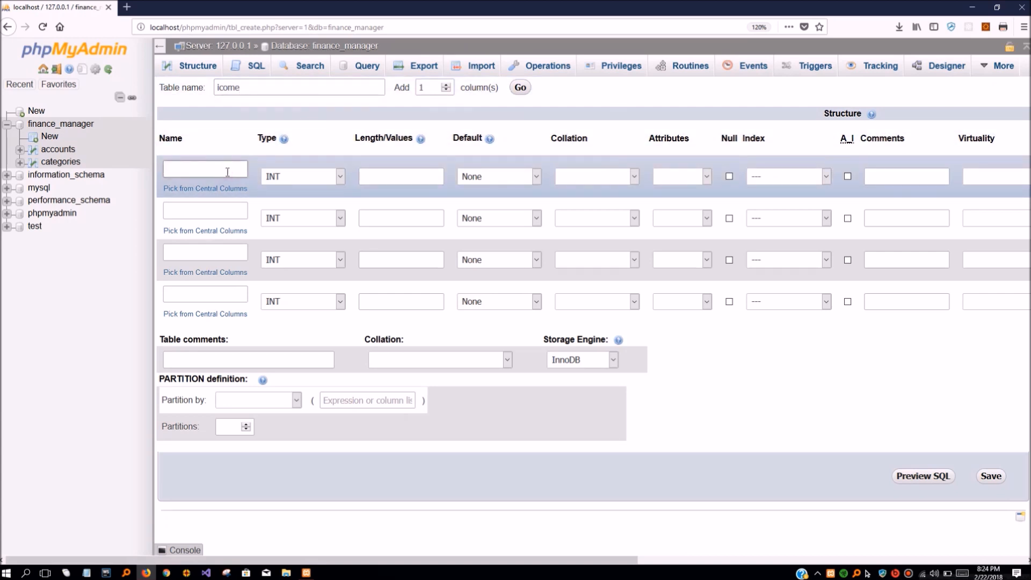
text(id)
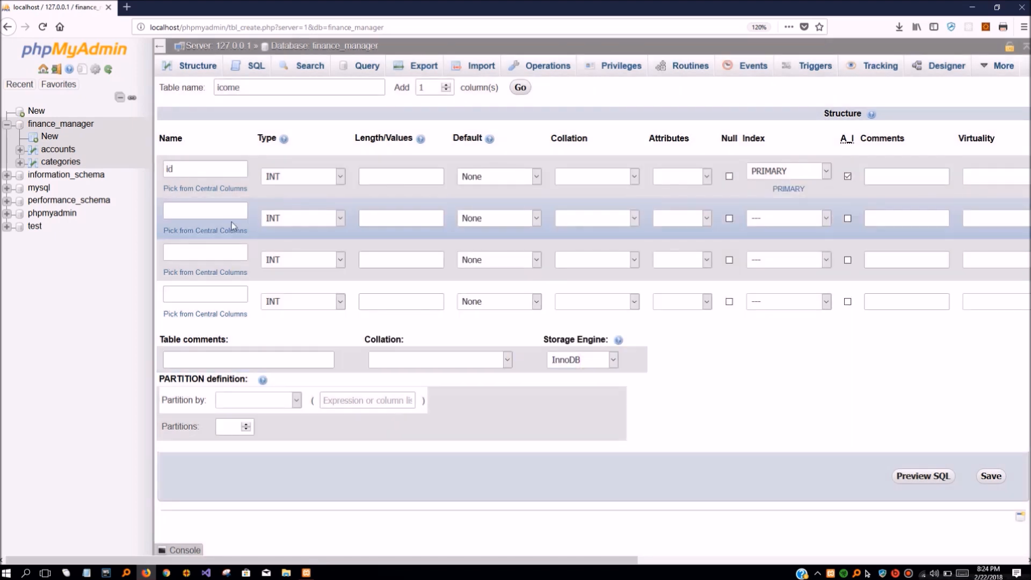
click(204, 218)
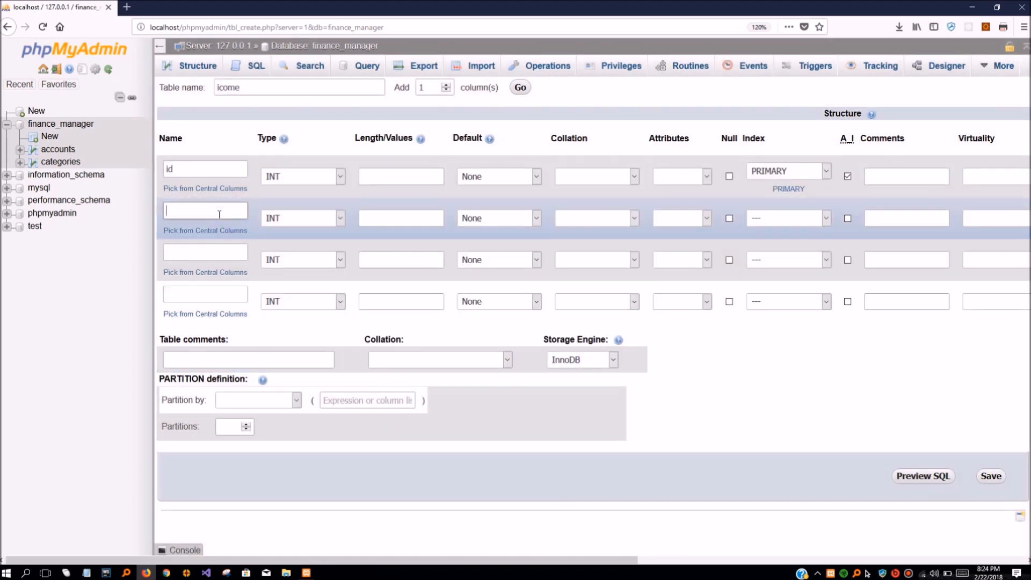
click(298, 87)
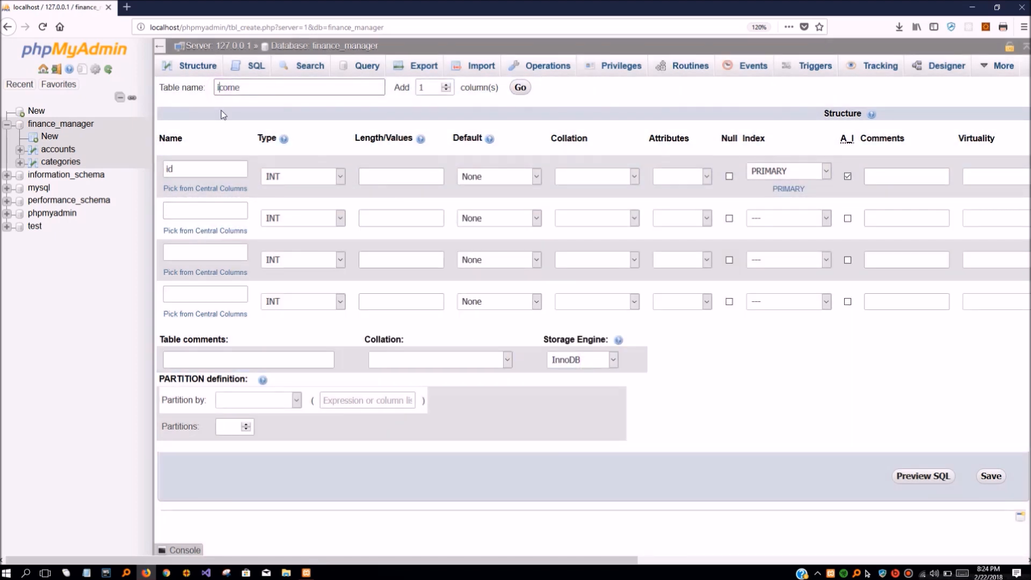
click(204, 218)
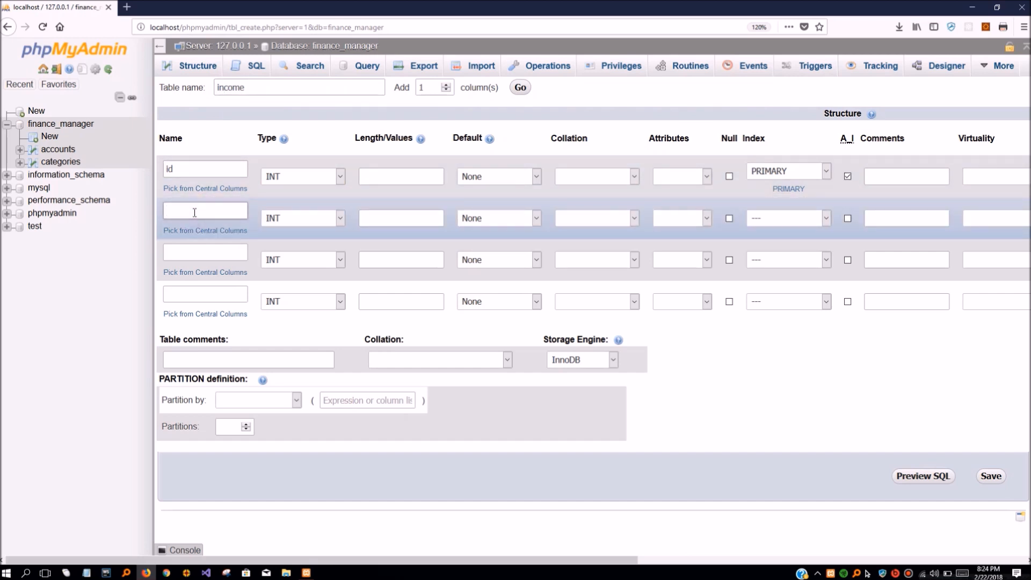
text(name)
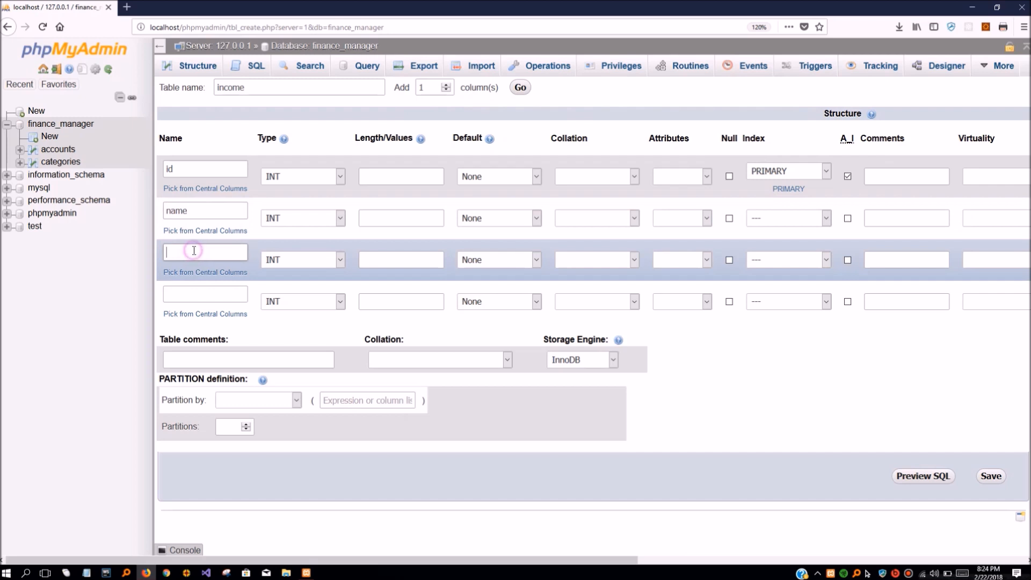
text(defaultAmount)
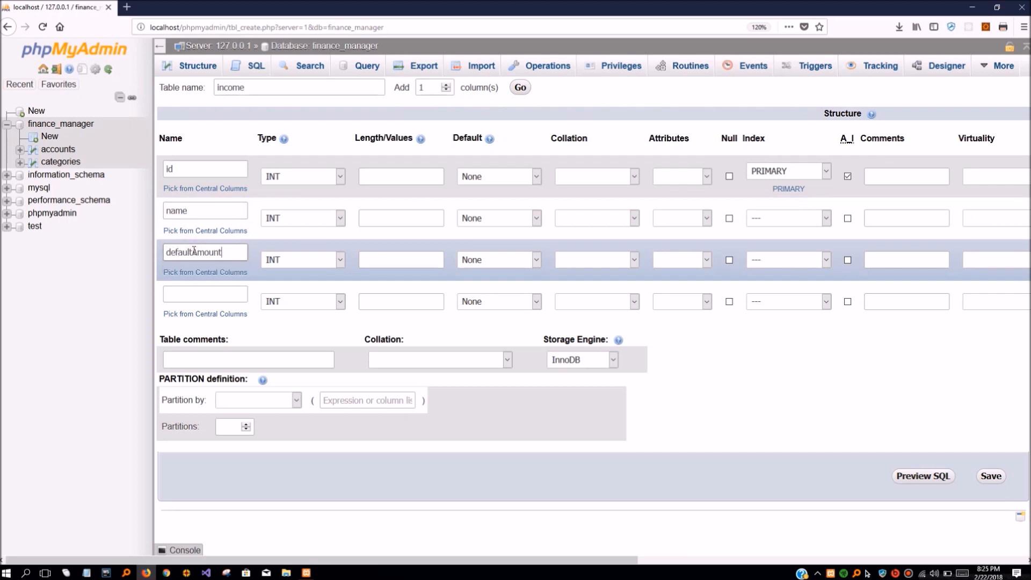
Step: Set name TEXT, defaultAmount DECIMAL, add description TEXT, and save the income table
click(300, 218)
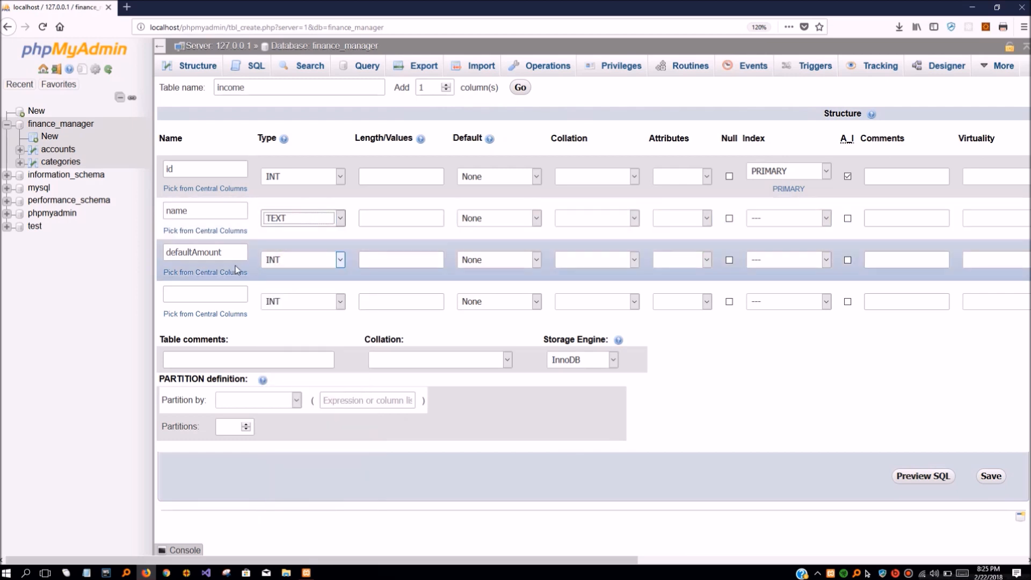
click(302, 259)
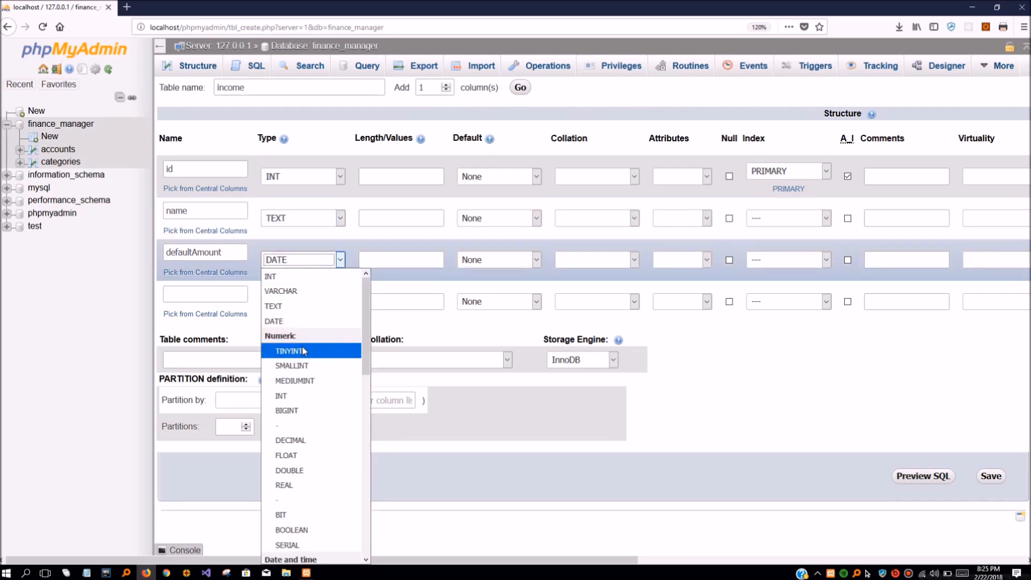
click(289, 470)
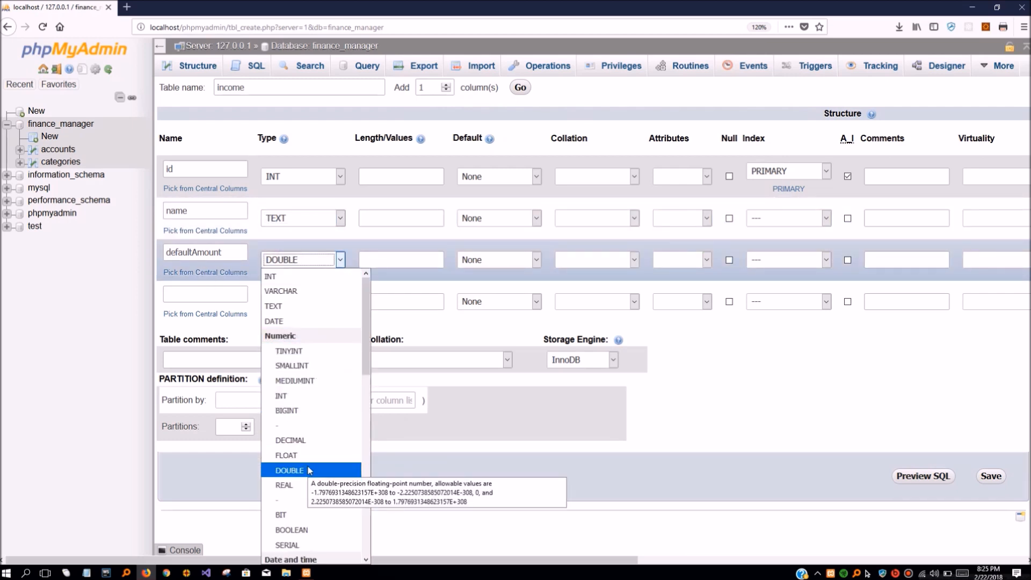
click(290, 440)
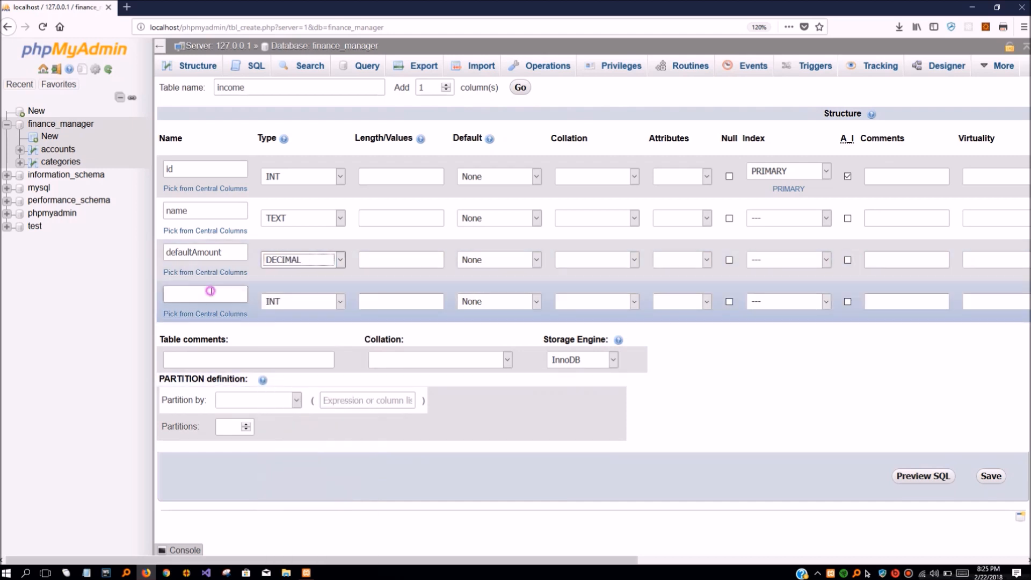
click(204, 293)
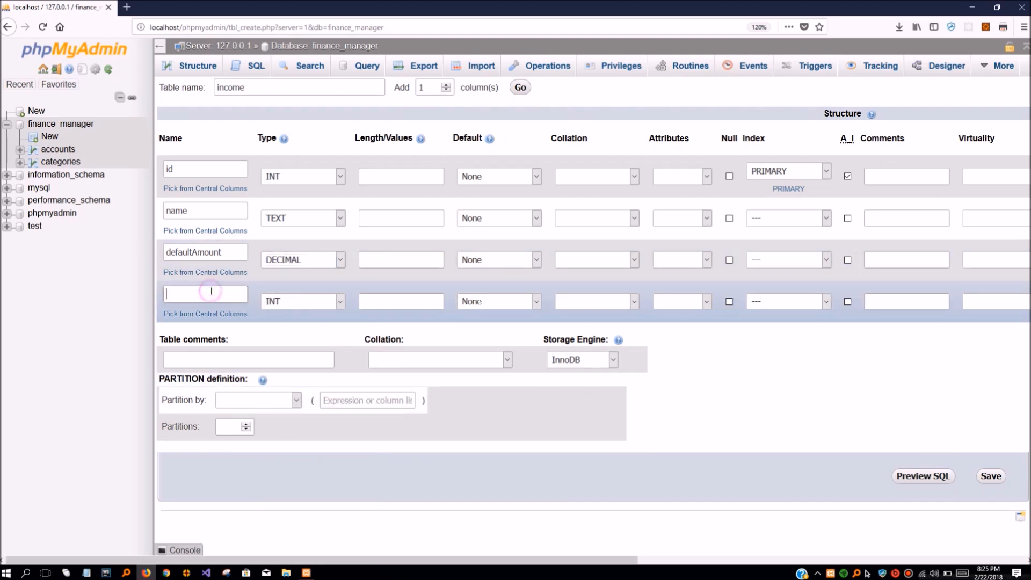
text(description)
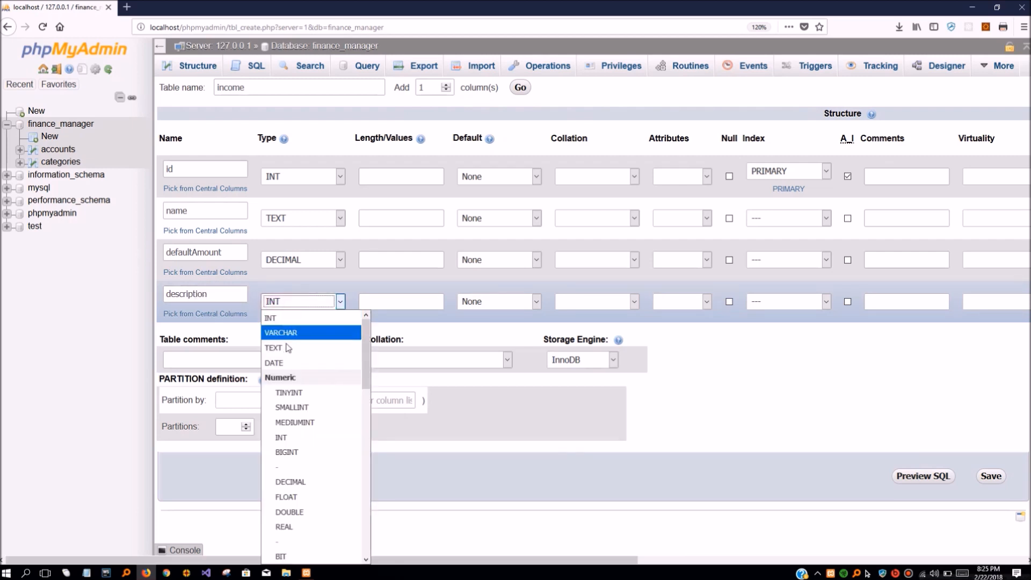
click(273, 346)
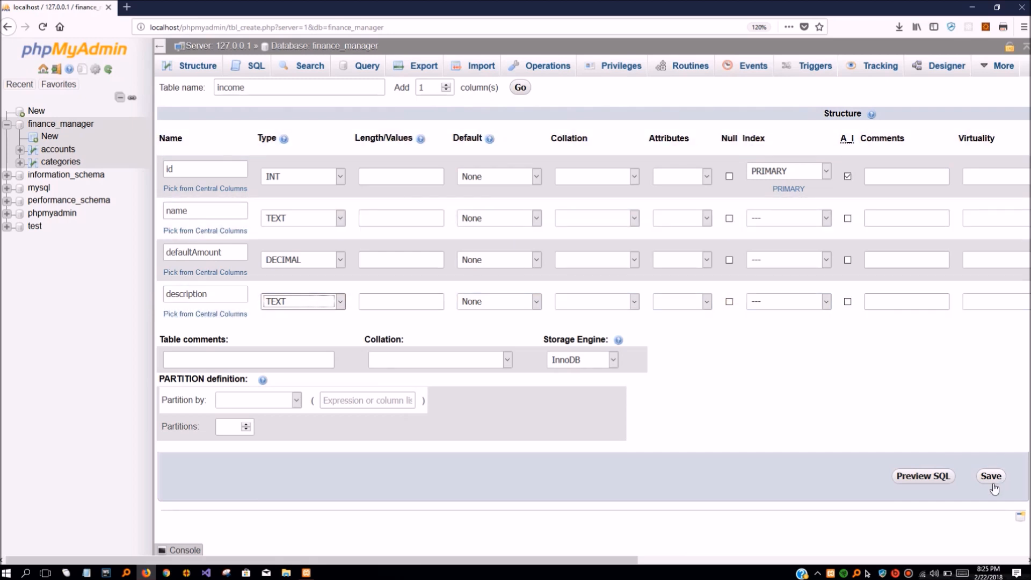
click(990, 476)
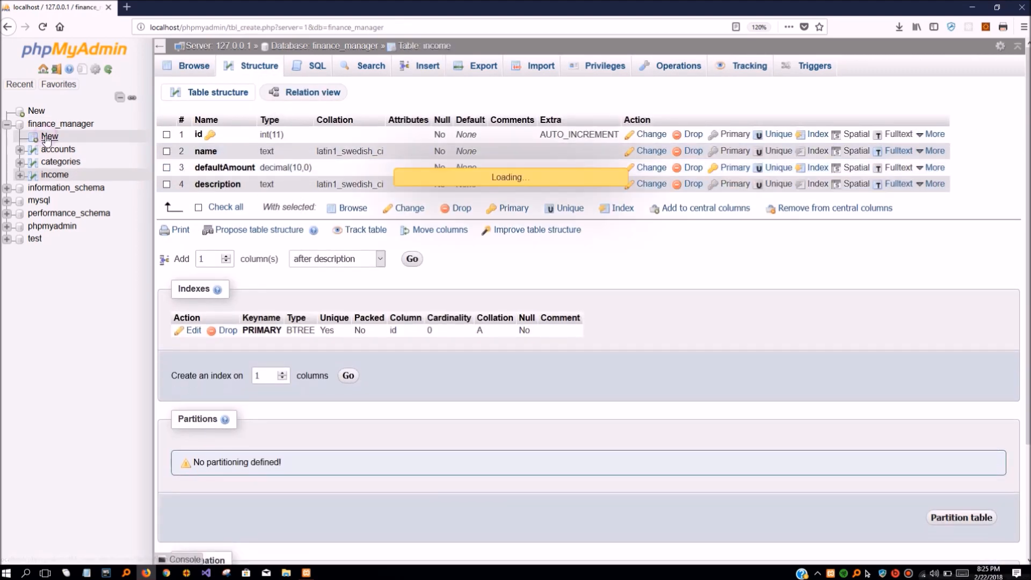
Step: Create an exxpenditure table with id, name, defaultAmount and description columns and save it
click(49, 136)
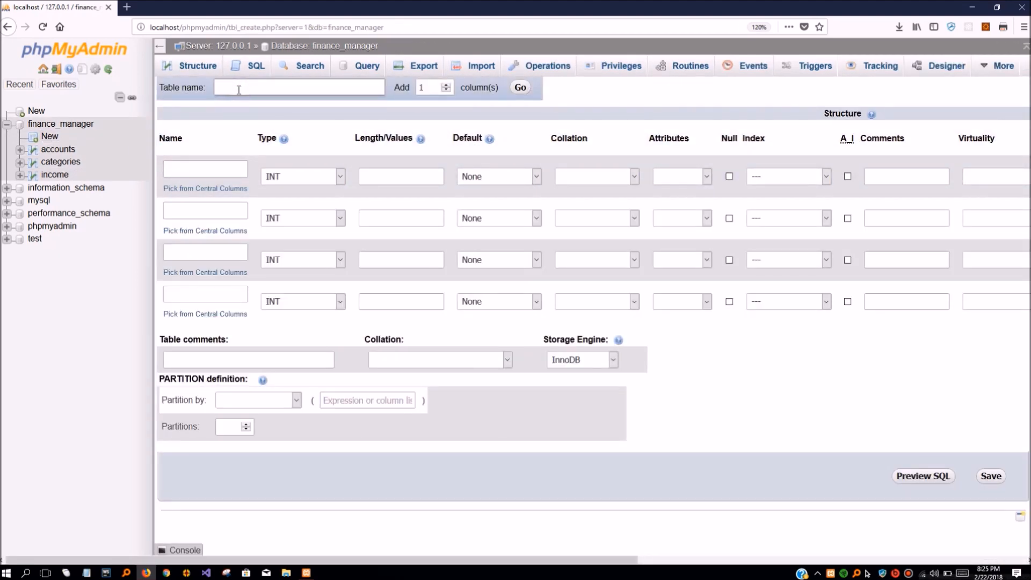
text(exxpenditure)
text(id)
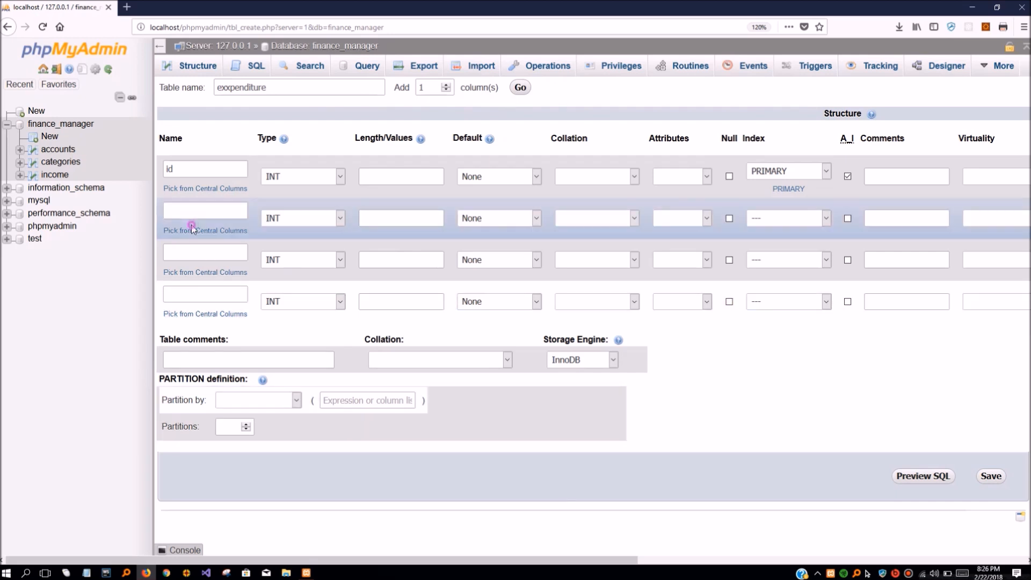
click(205, 218)
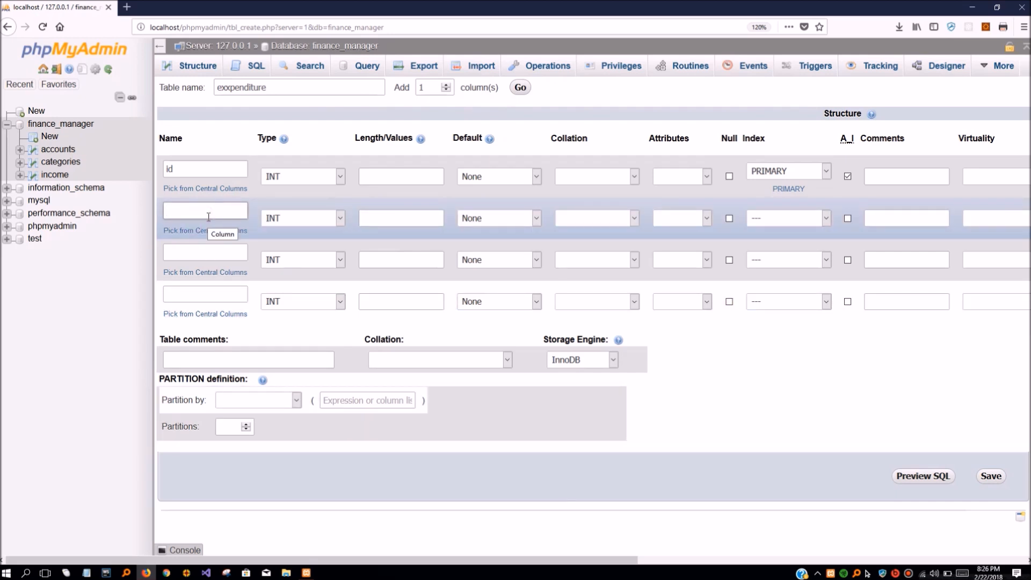
text(name)
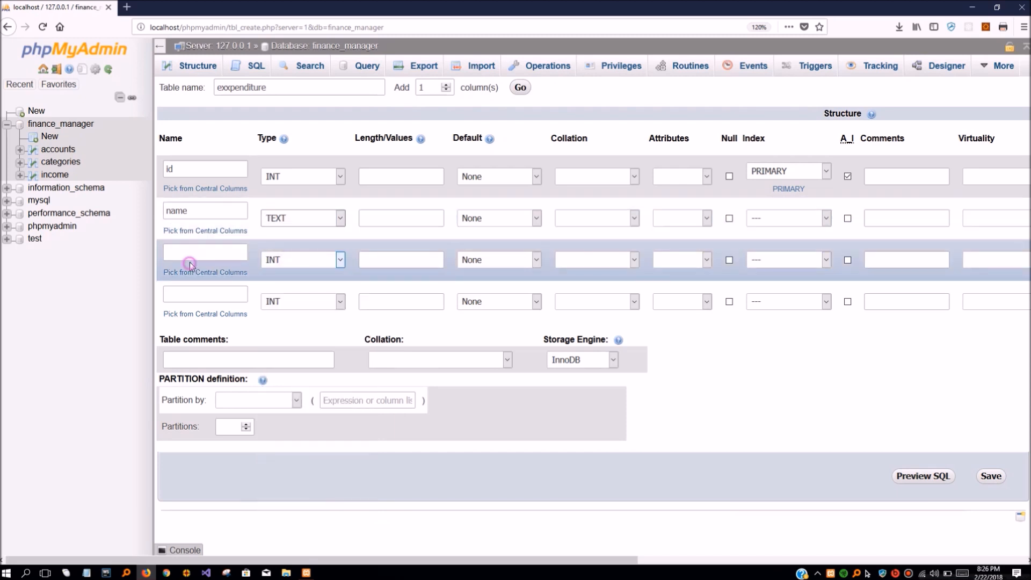
click(340, 259)
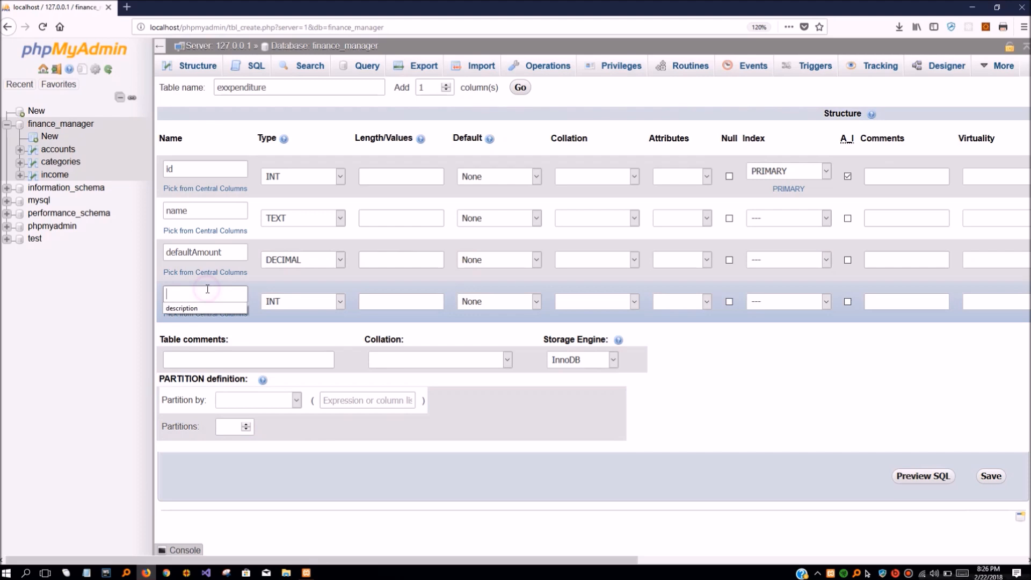
click(921, 476)
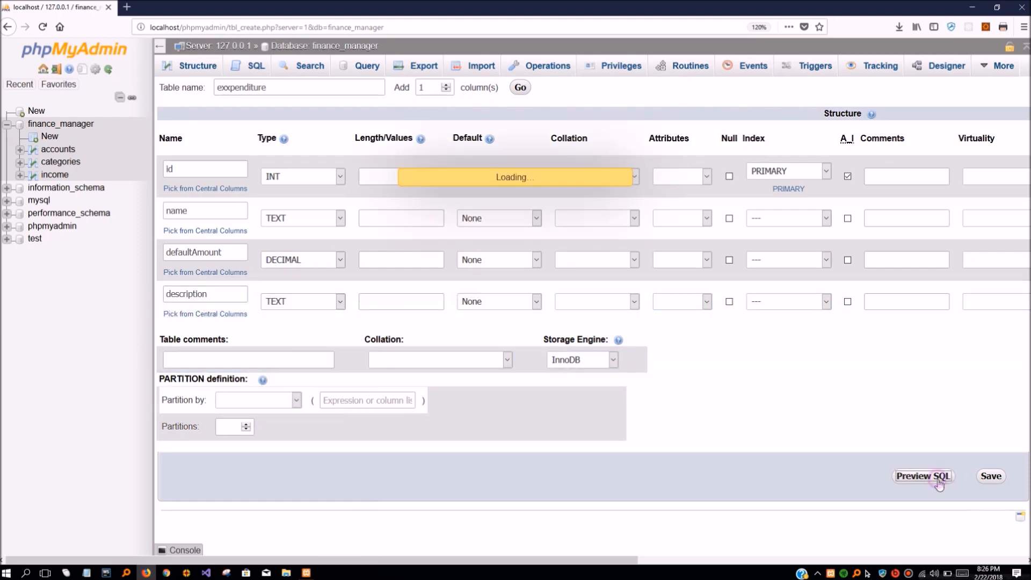
click(923, 476)
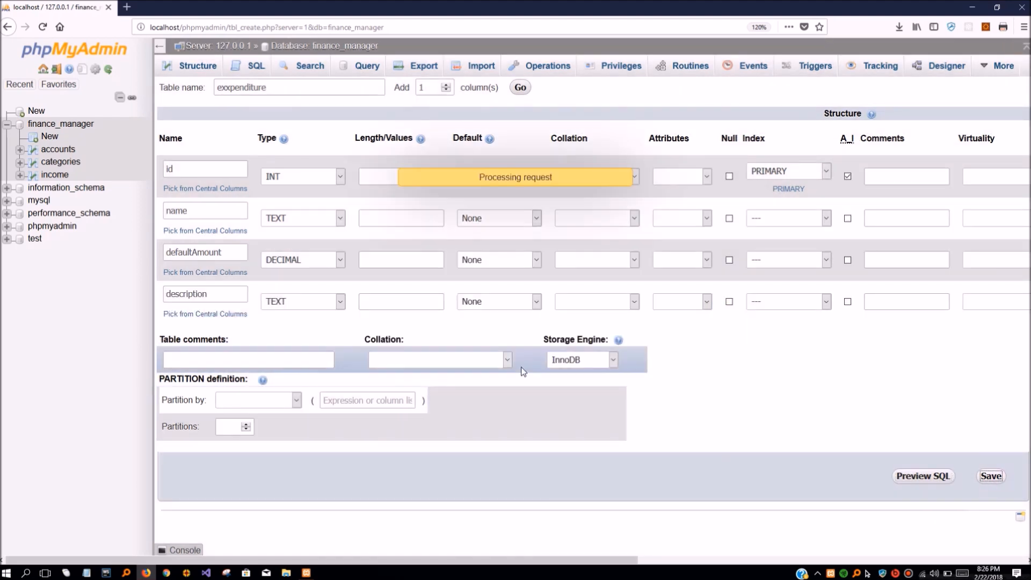
click(989, 476)
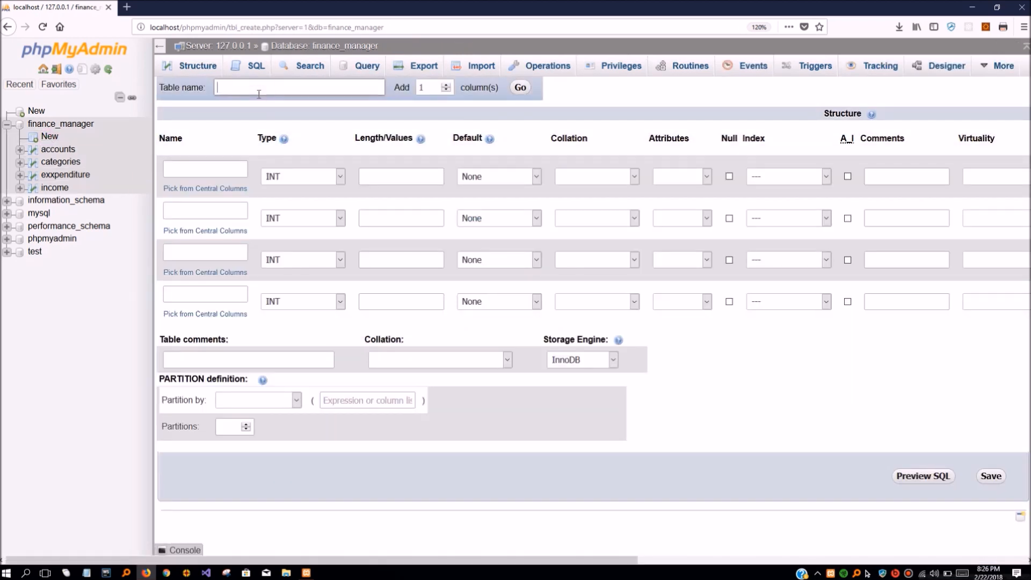
Step: Show all six finance_manager tables, including transactions and modes, in the Designer diagram
text(trans)
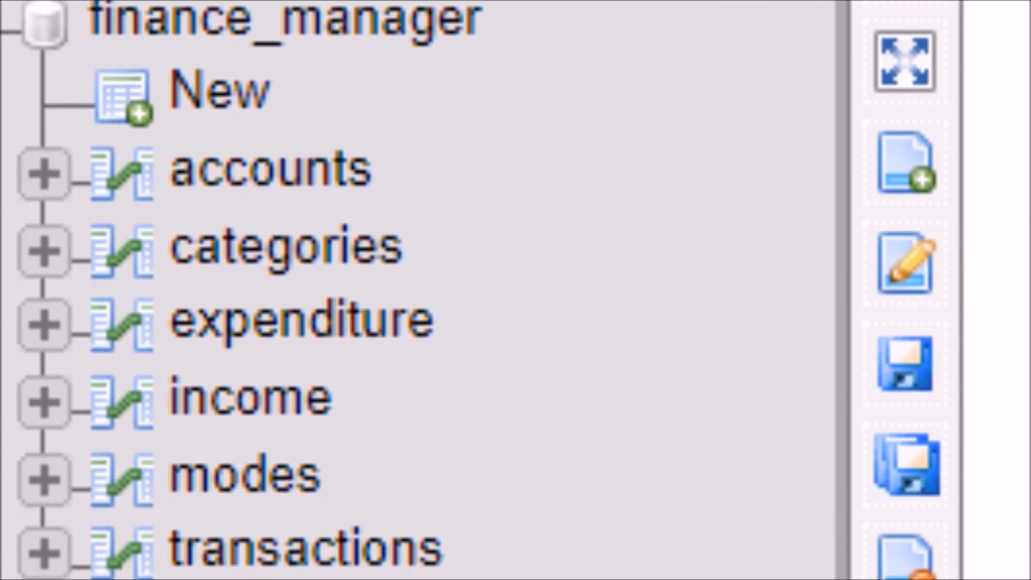
click(911, 73)
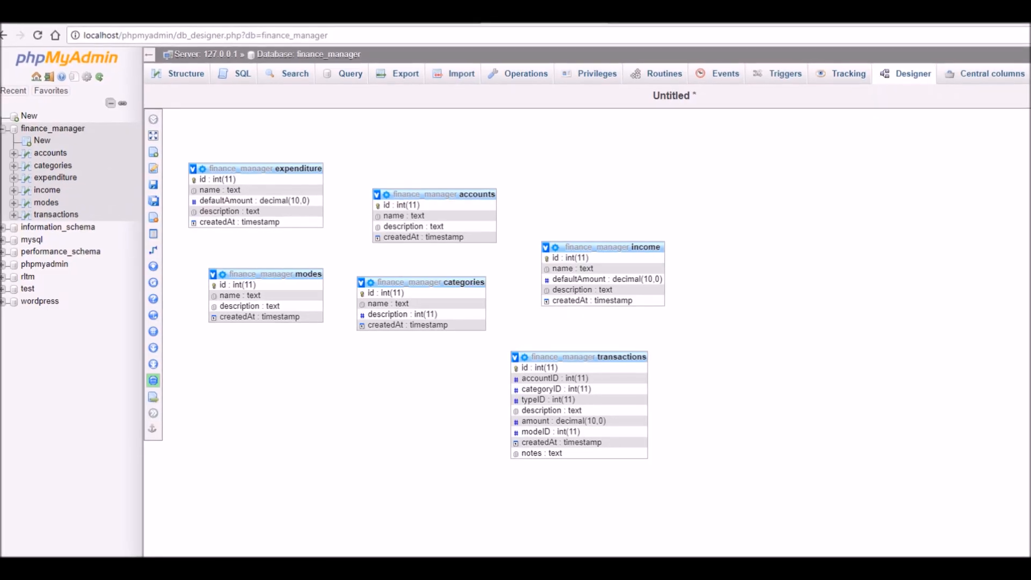